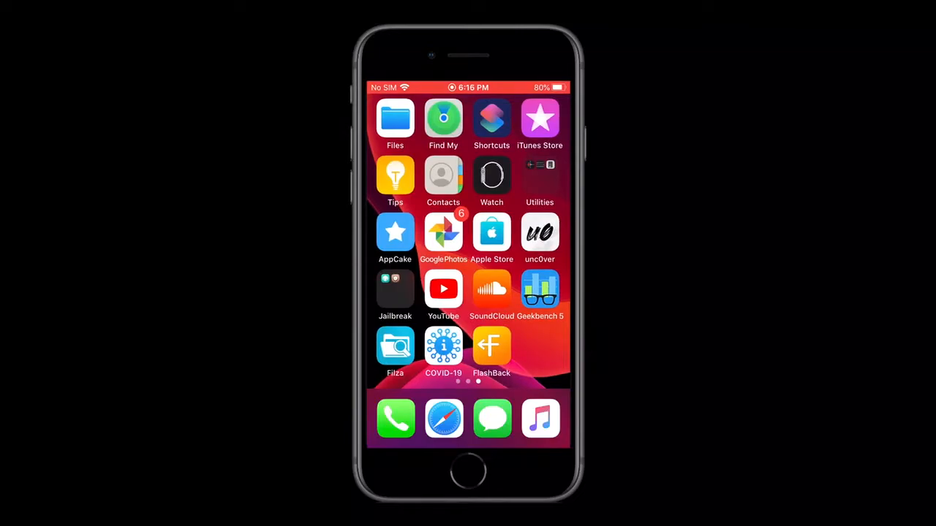
Launch Sileo from the Jailbreak folder onto its Featured packages page.
left_click(395, 290)
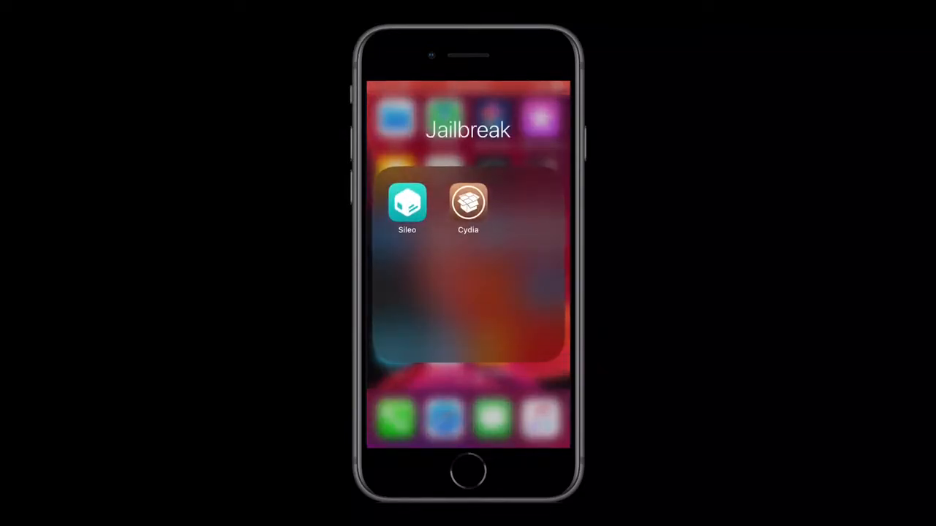
left_click(468, 475)
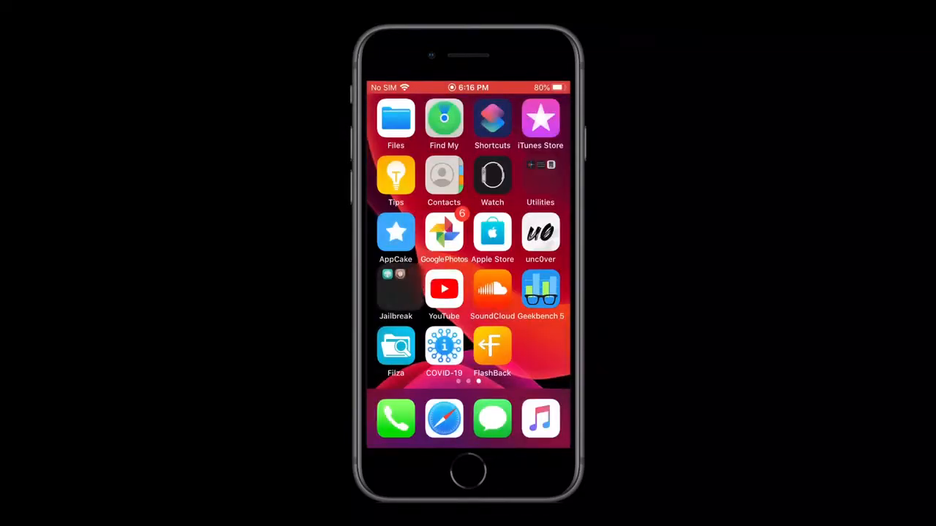
left_click(395, 289)
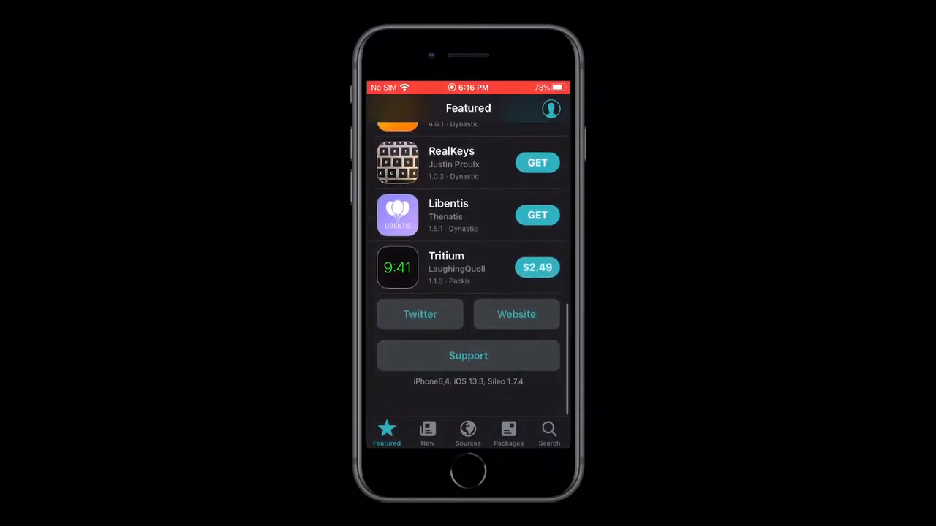
Scroll Sileo's Featured list back to the top before bringing up Cydia's Welcome Home page.
scroll("up", 3)
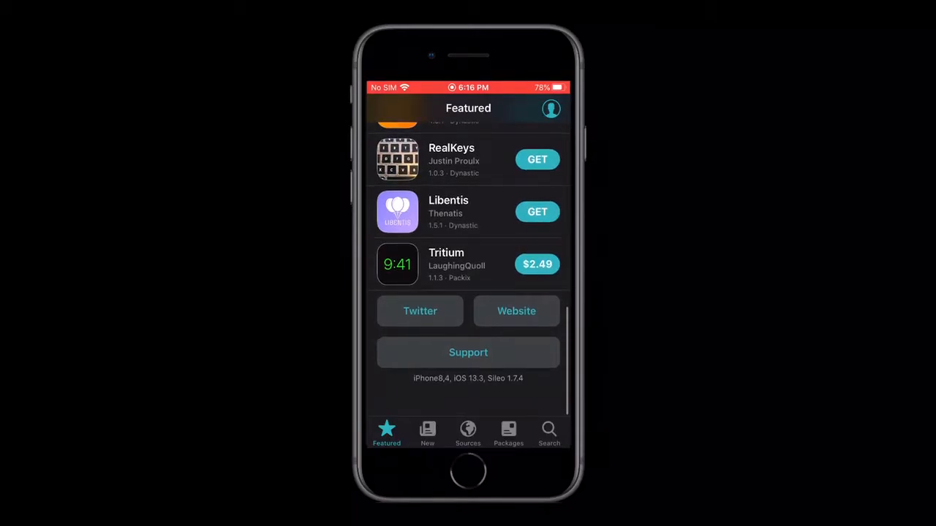
scroll("up", 3)
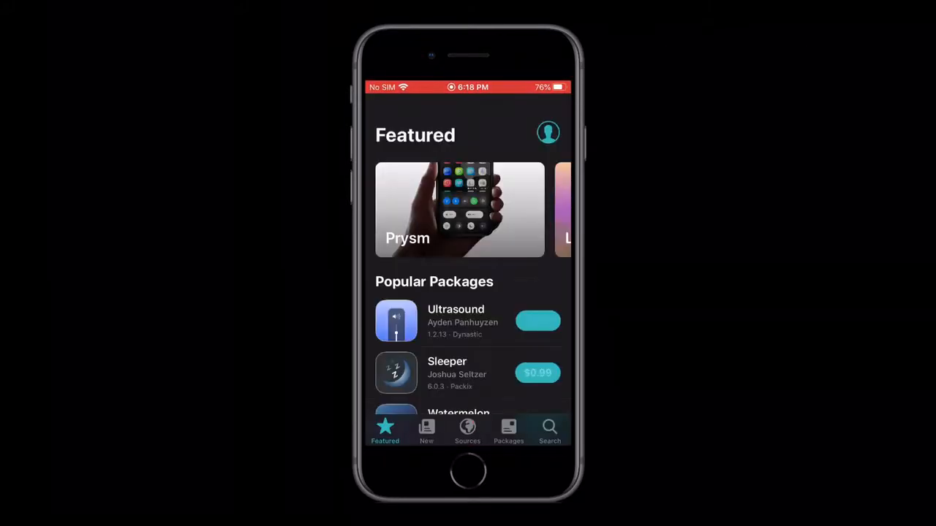
scroll("down", 3)
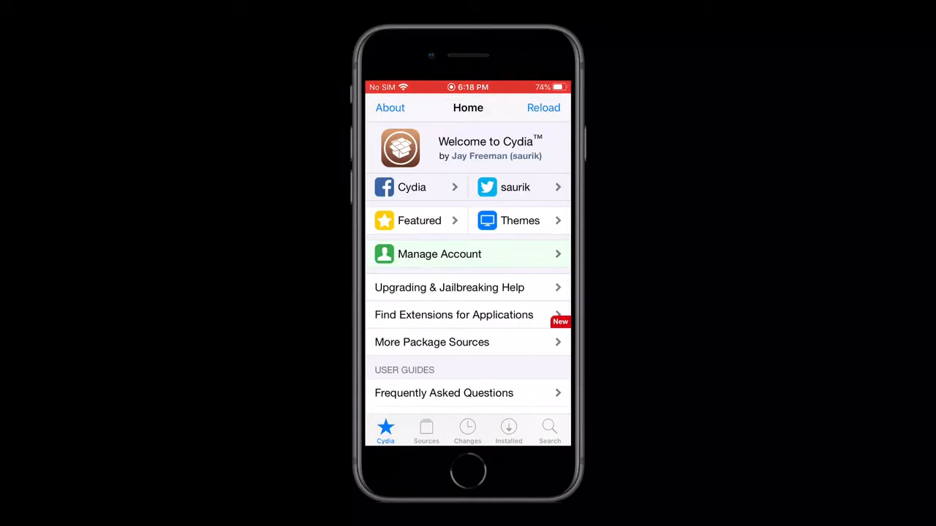
left_click(418, 219)
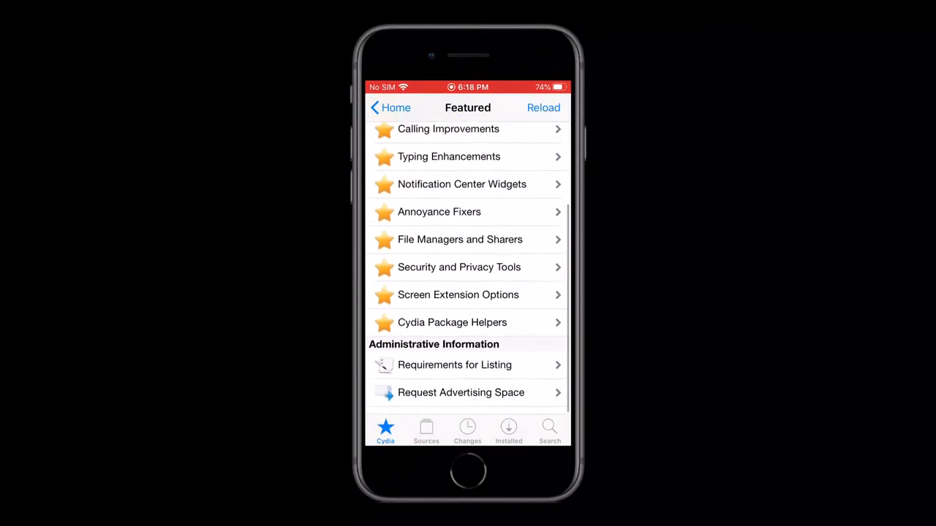
left_click(389, 108)
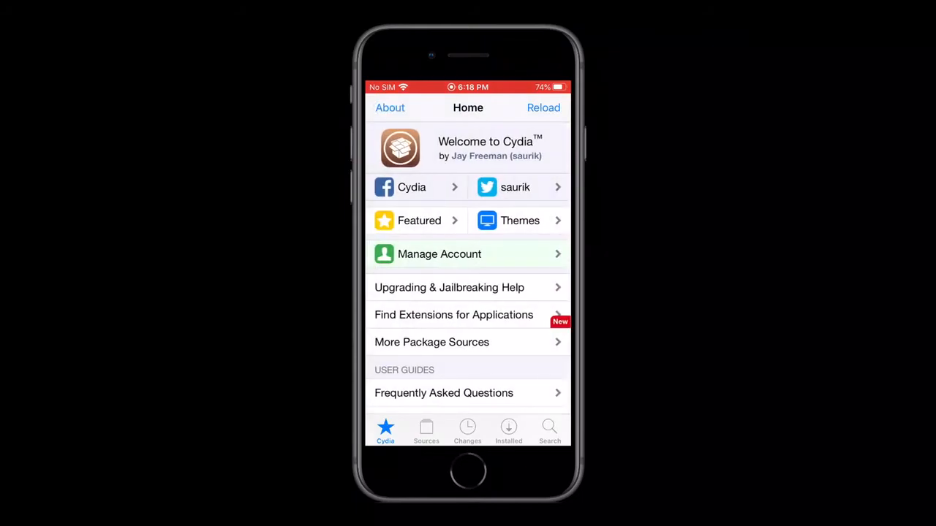
left_click(521, 219)
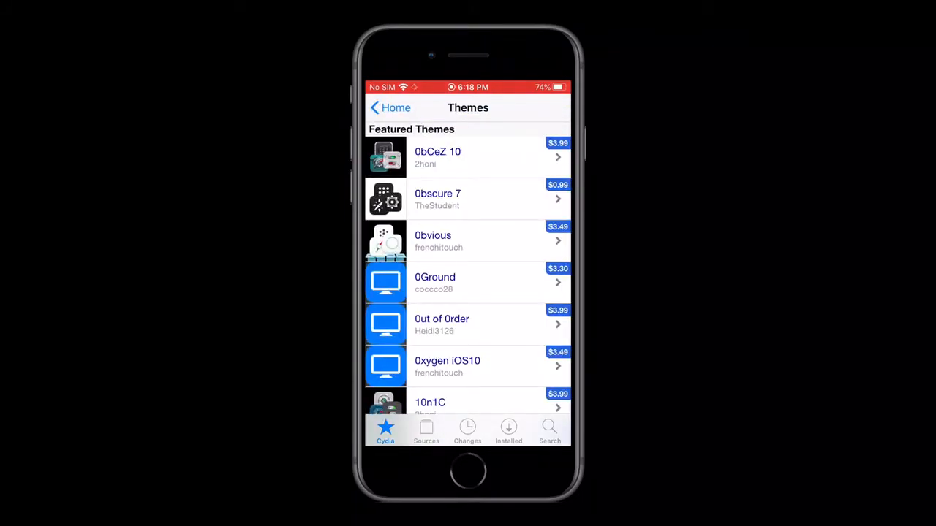
left_click(389, 108)
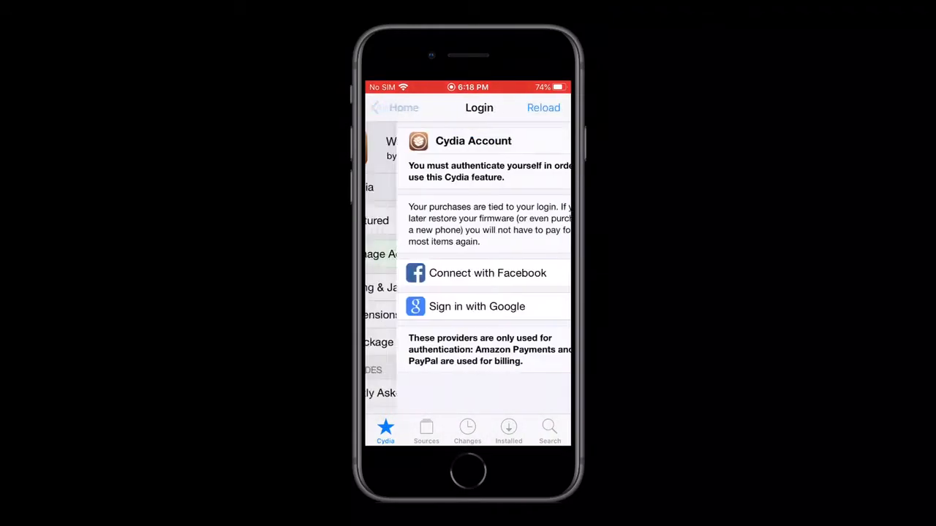
left_click(403, 108)
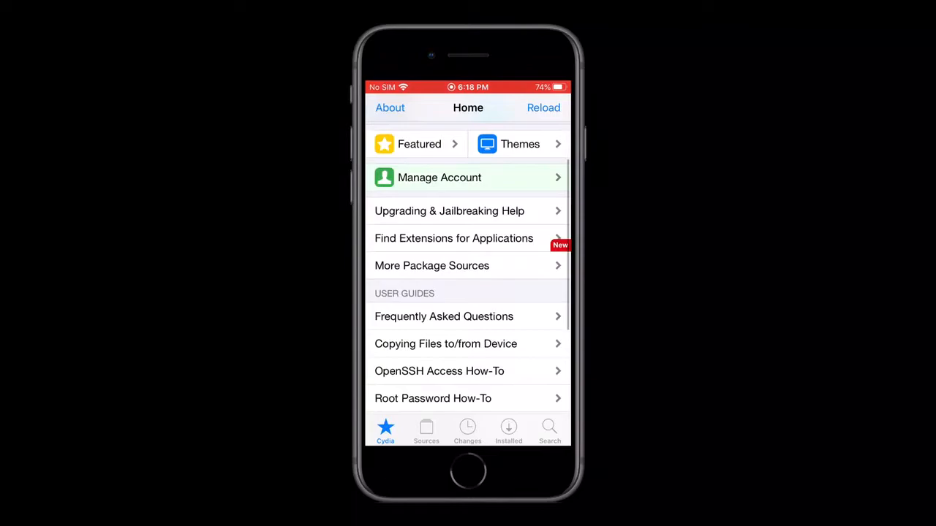
scroll("down", 3)
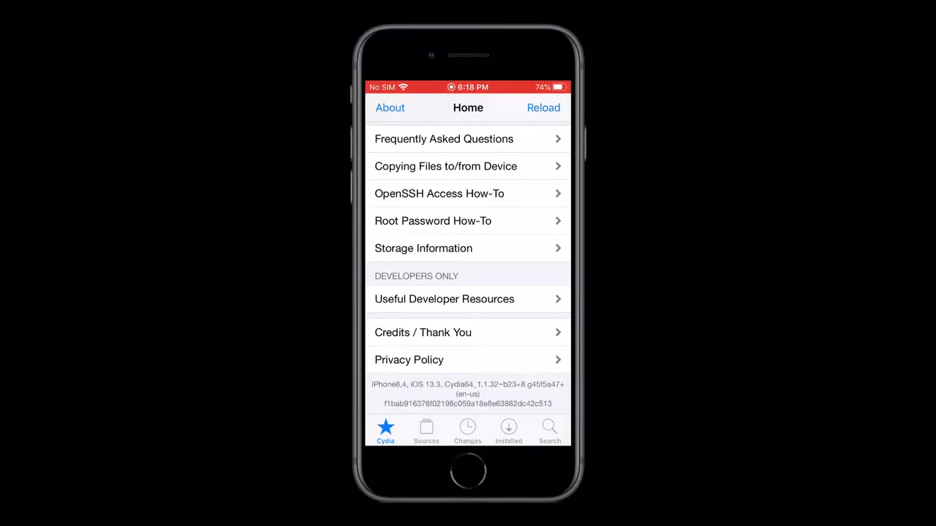
scroll("down", 3)
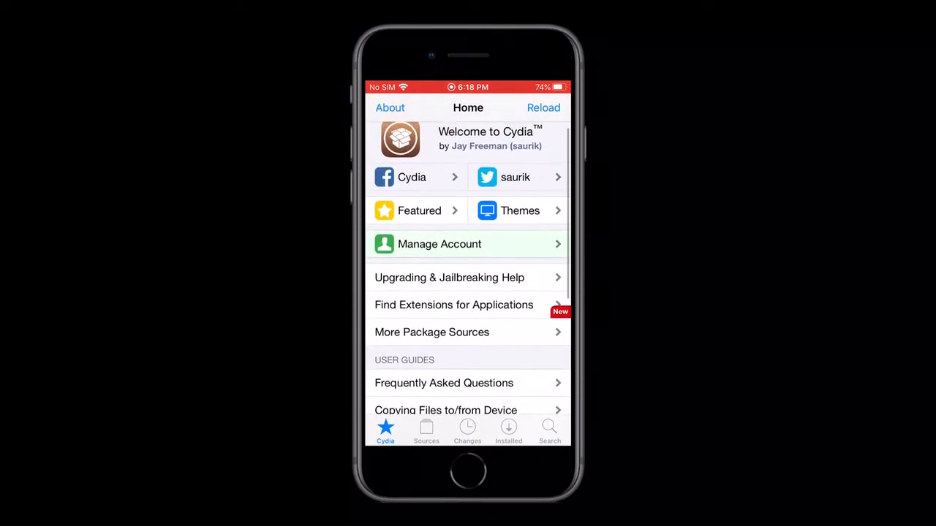
Return to Sileo's Featured page and scroll through its Popular and Recent Packages lists.
left_click(418, 211)
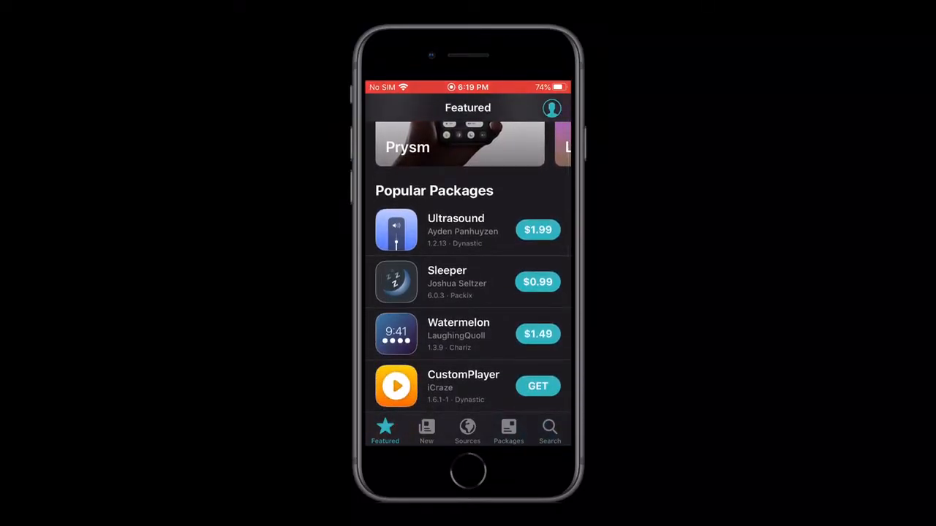
scroll("down", 3)
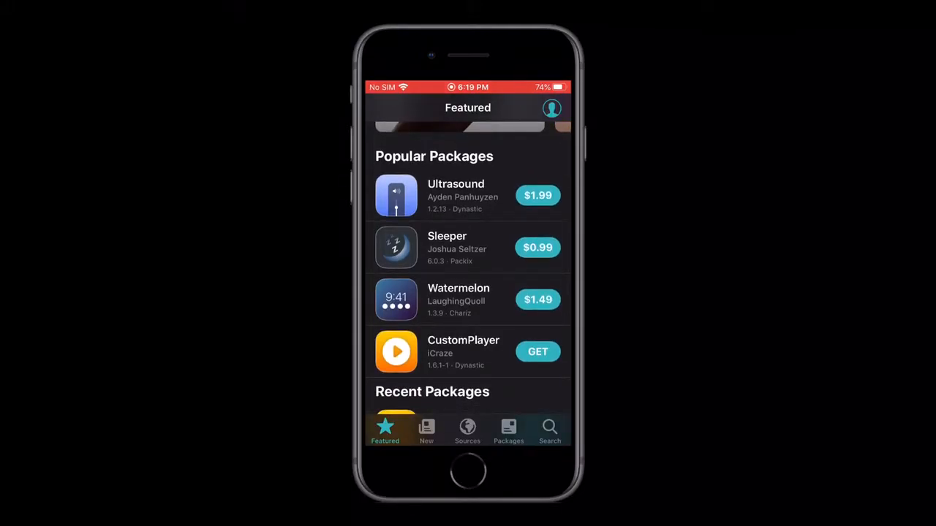
scroll("down", 3)
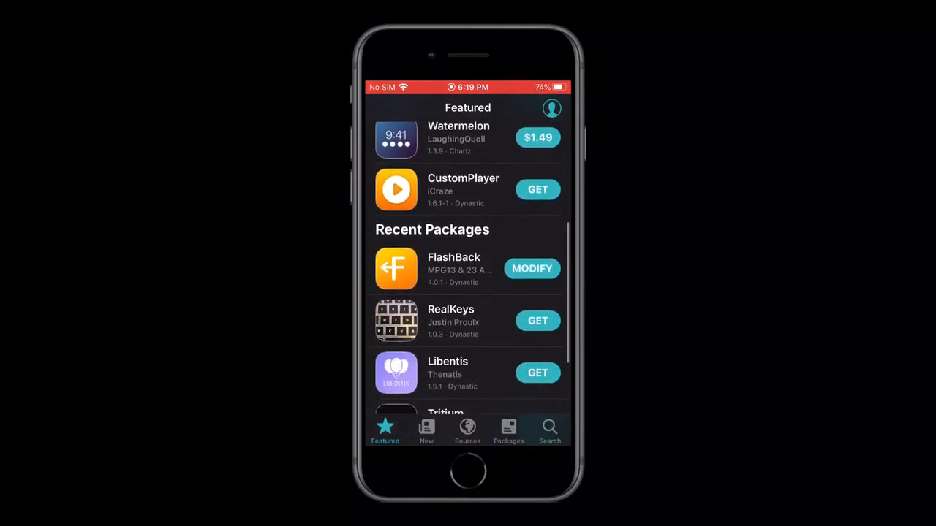
scroll("down", 3)
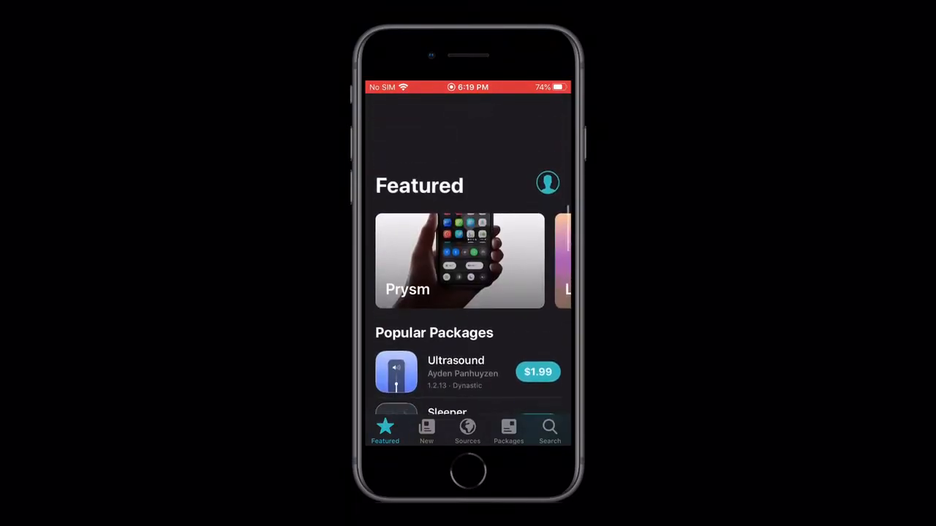
left_click(547, 183)
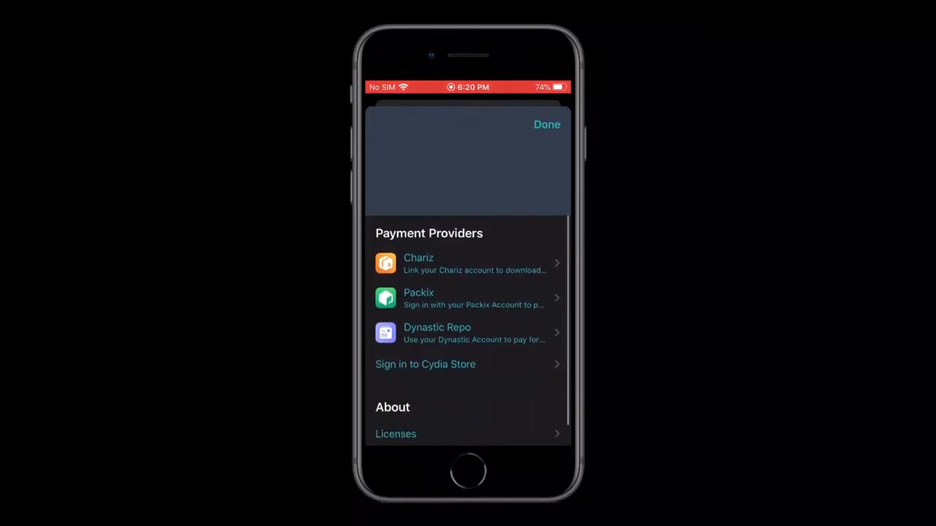
scroll("up", 3)
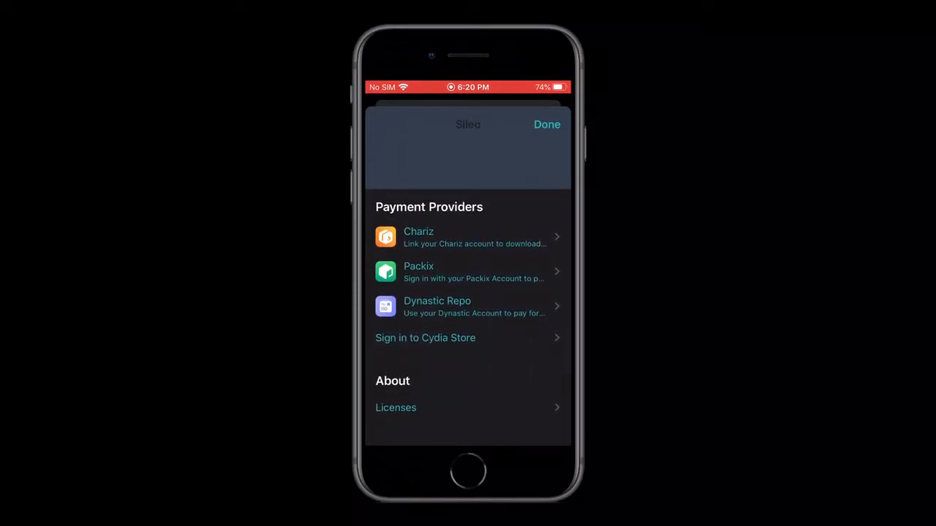
left_click(547, 124)
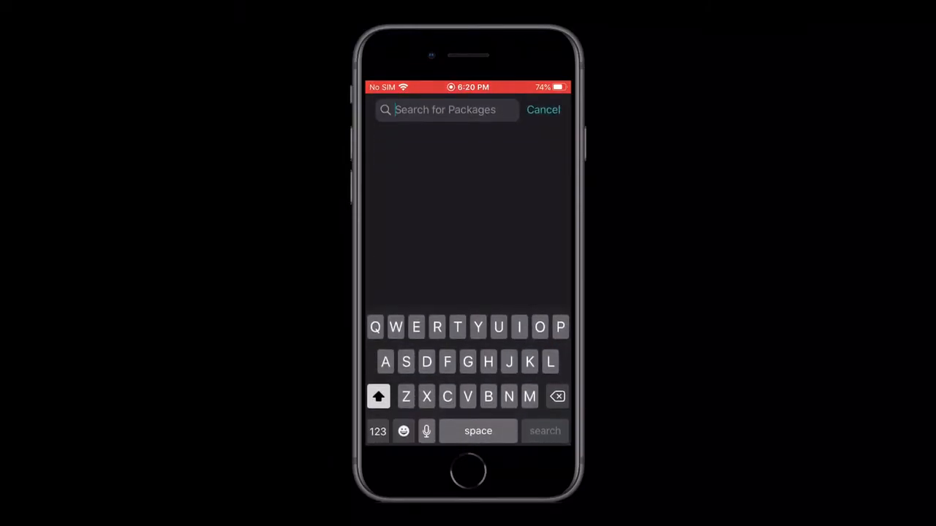
type("Monb")
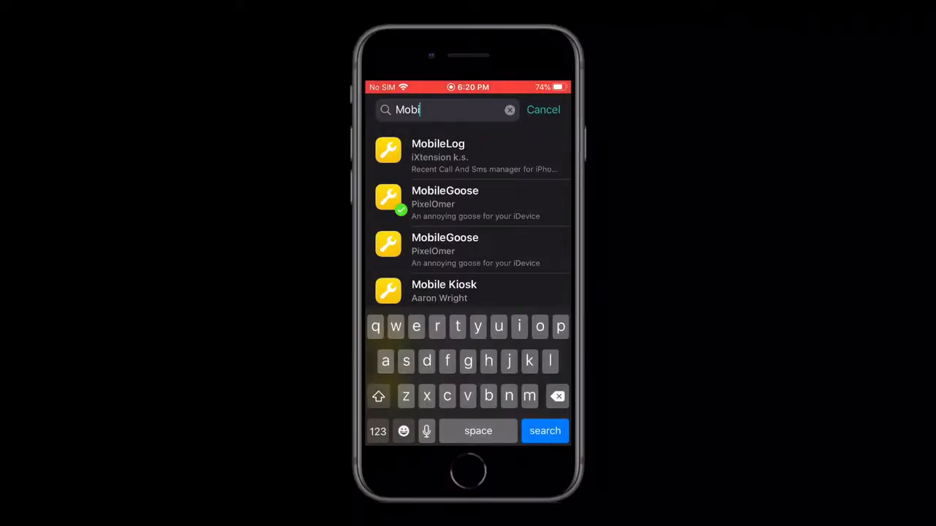
left_click(509, 110)
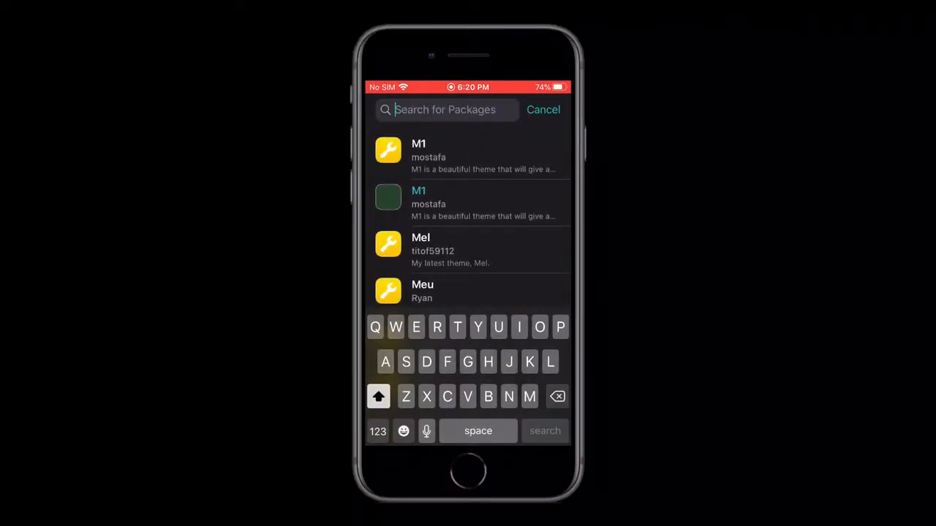
left_click(544, 110)
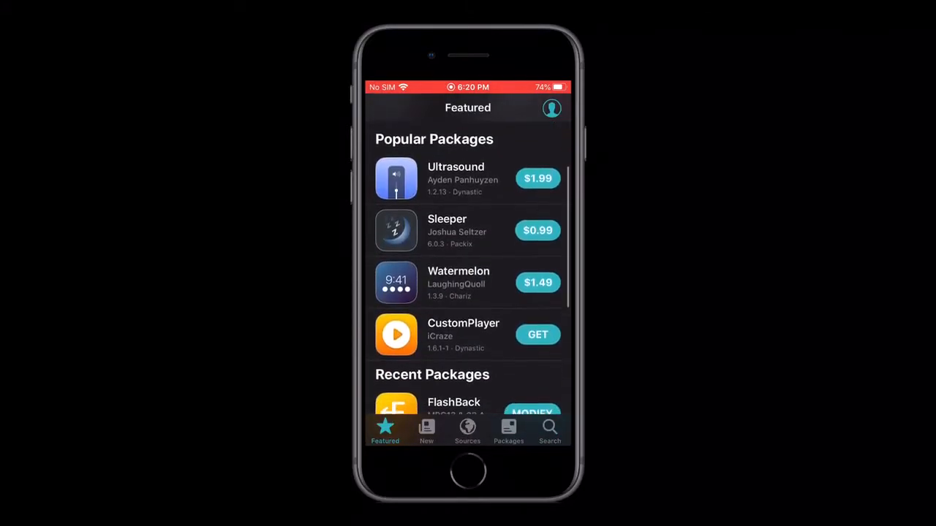
Browse Sileo's New packages list and then Cydia's Changes page of recent updates.
left_click(427, 430)
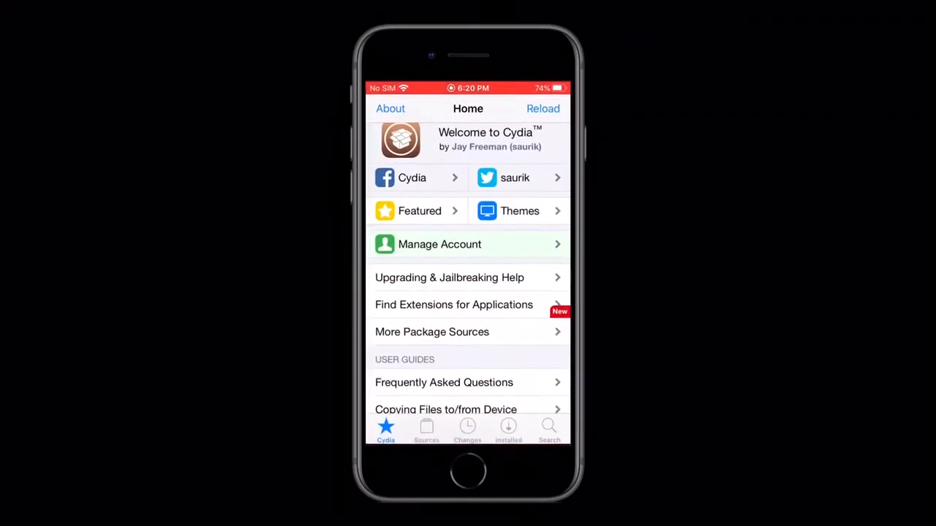
left_click(467, 430)
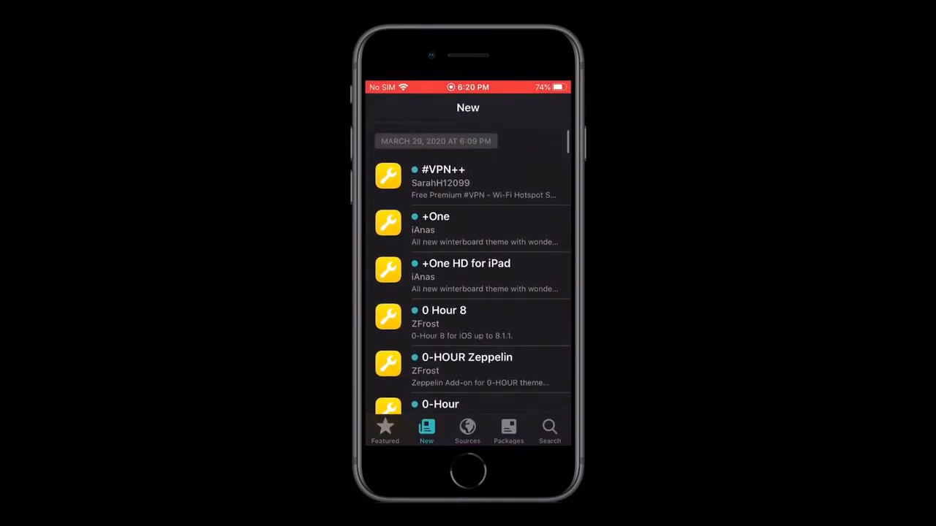
scroll("down", 3)
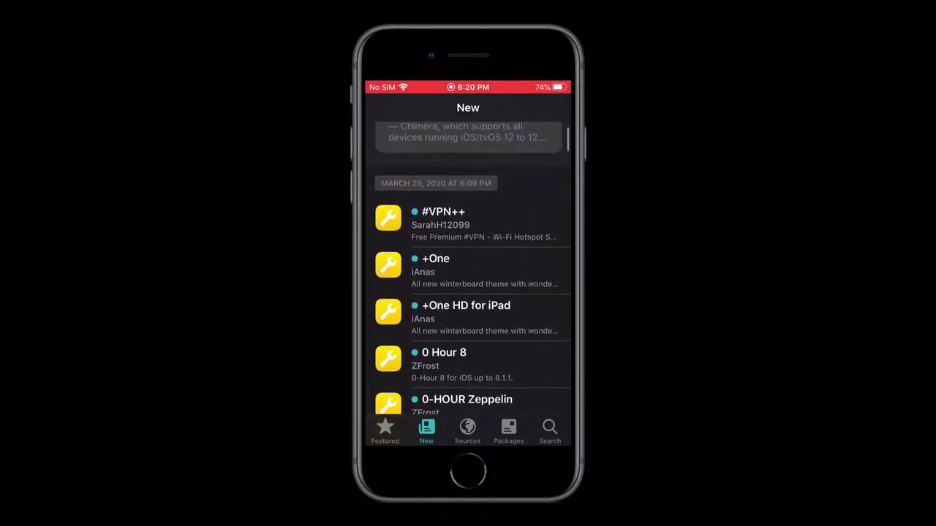
scroll("down", 3)
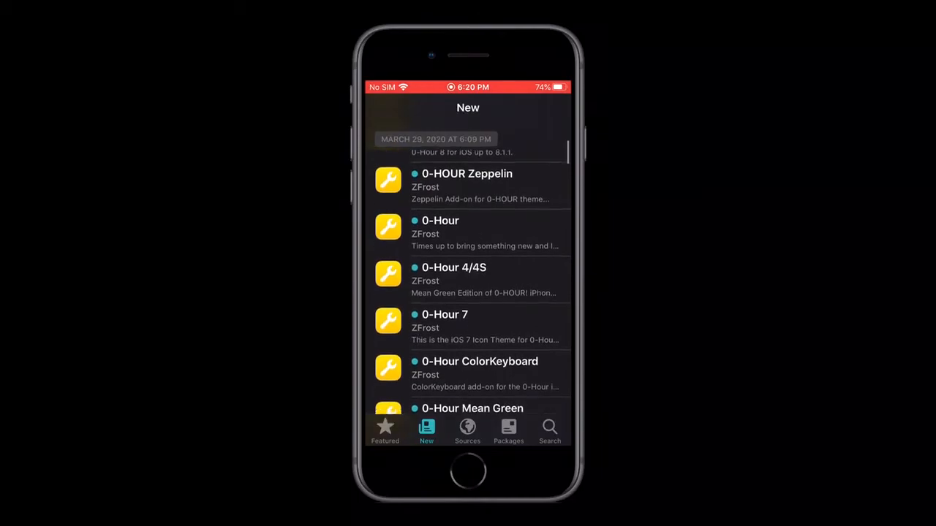
left_click(468, 430)
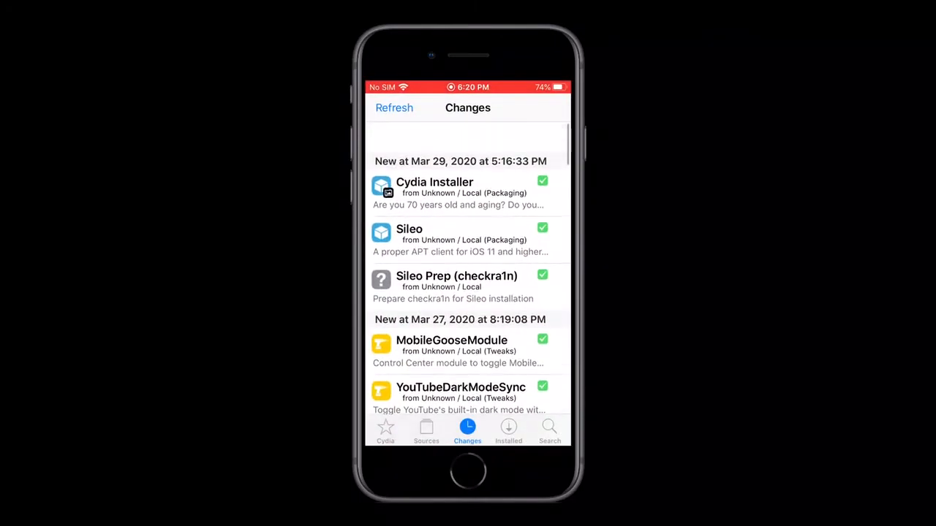
scroll("down", 3)
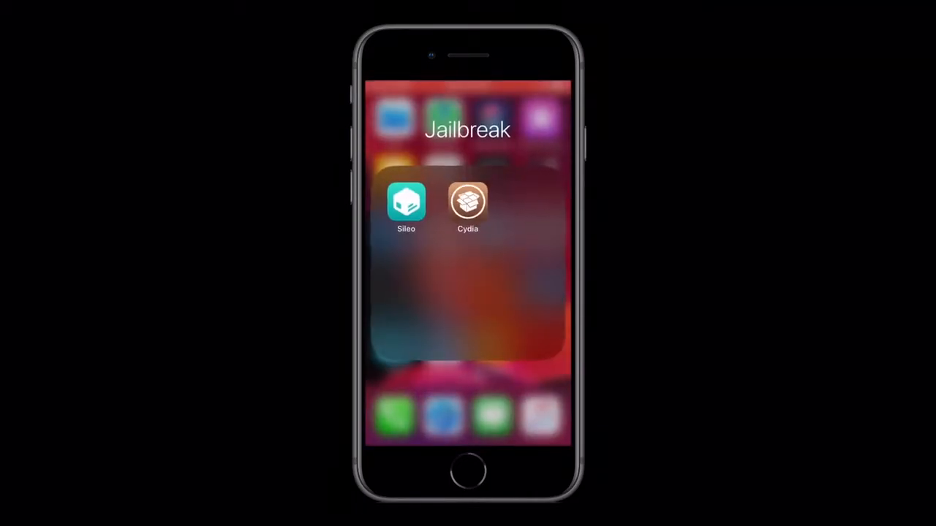
Glance back at Sileo's New list, then leave Cydia for the Home Screen's Jailbreak folder.
left_click(468, 201)
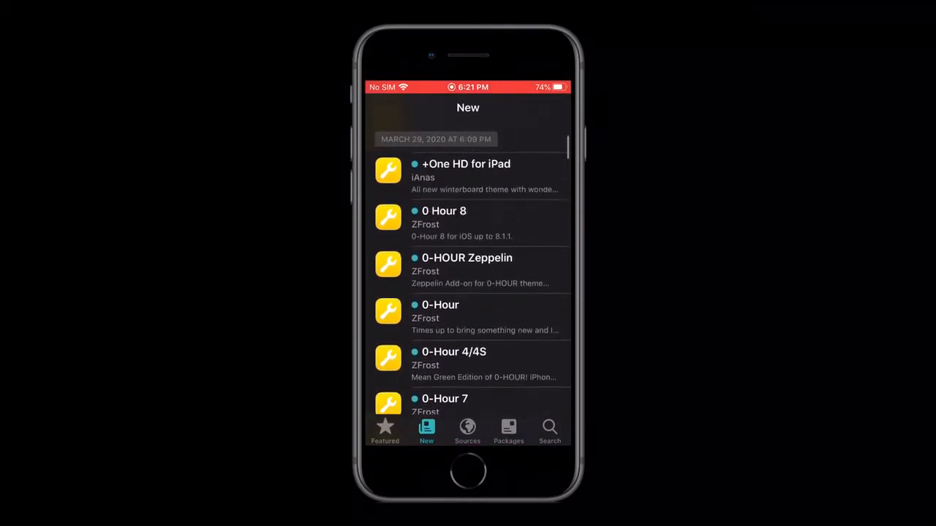
scroll("down", 3)
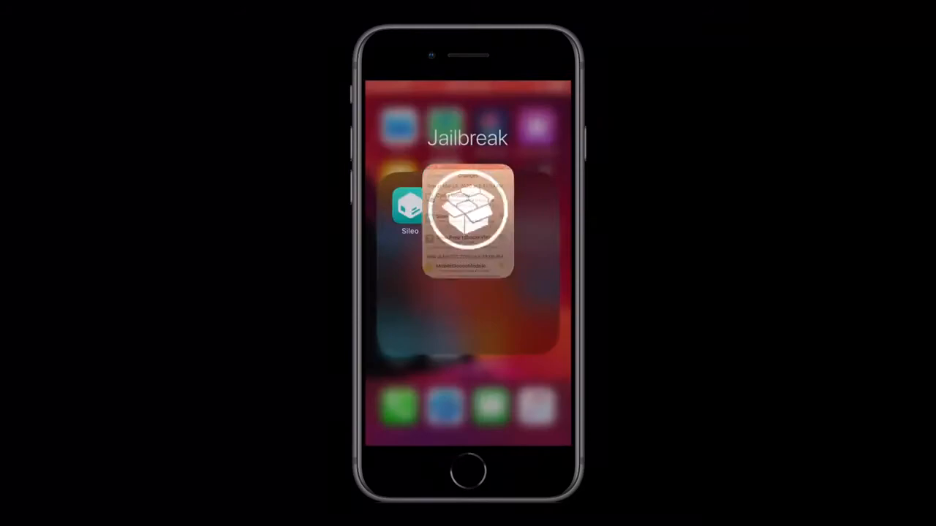
left_click(468, 211)
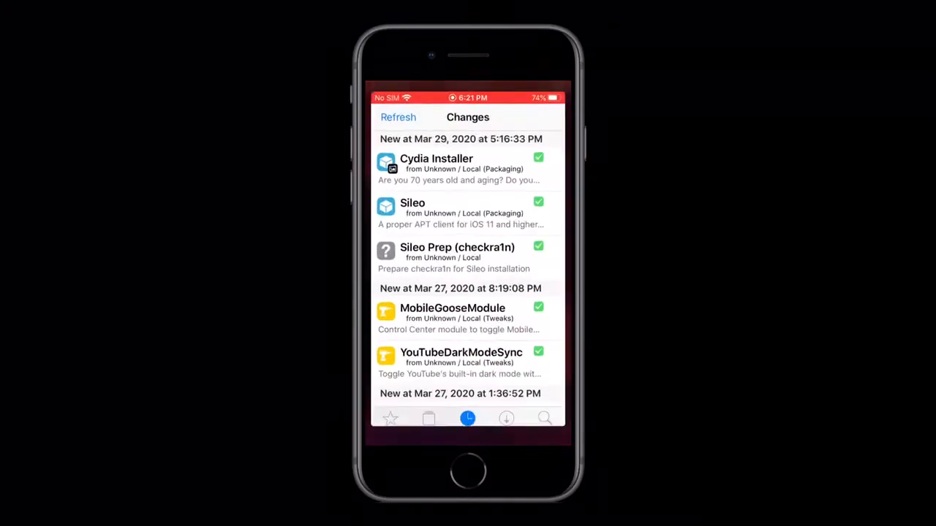
left_click(427, 430)
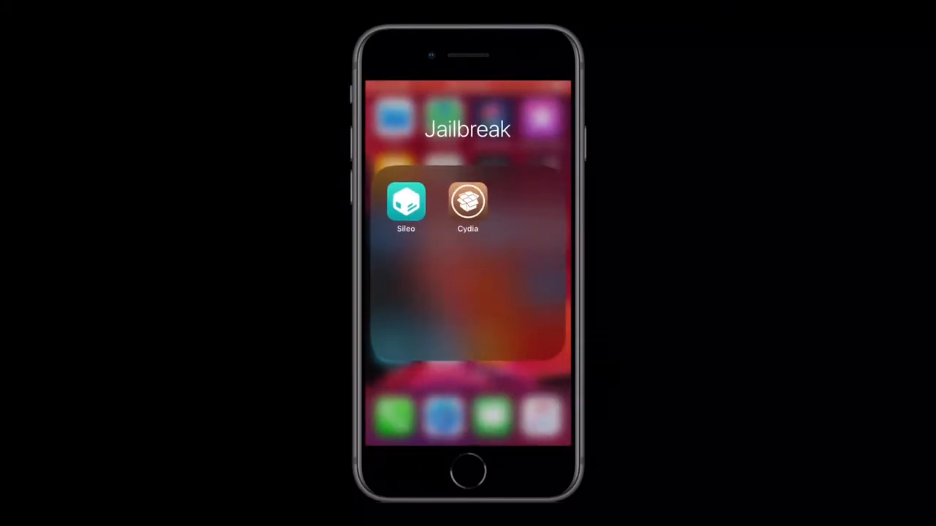
View Sileo's Sources page and All Packages list, compared against Cydia's Sources page.
left_click(406, 202)
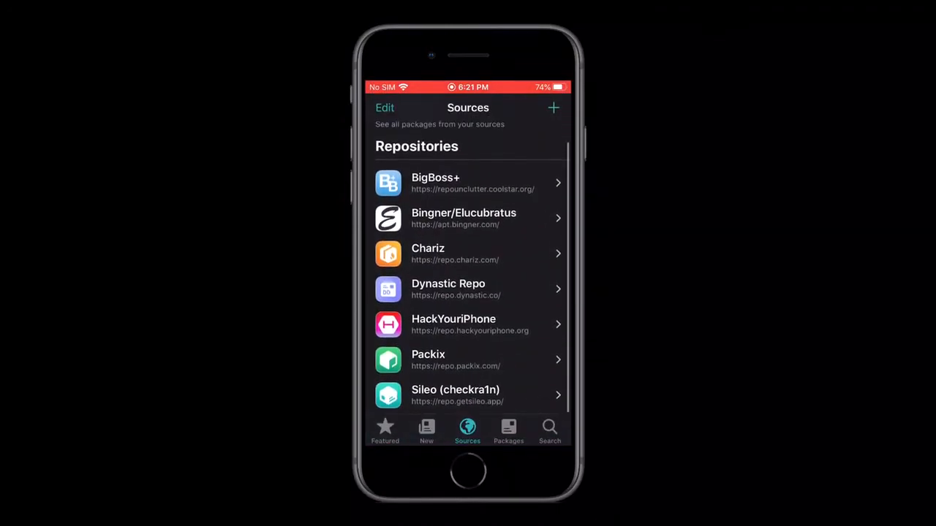
scroll("down", 3)
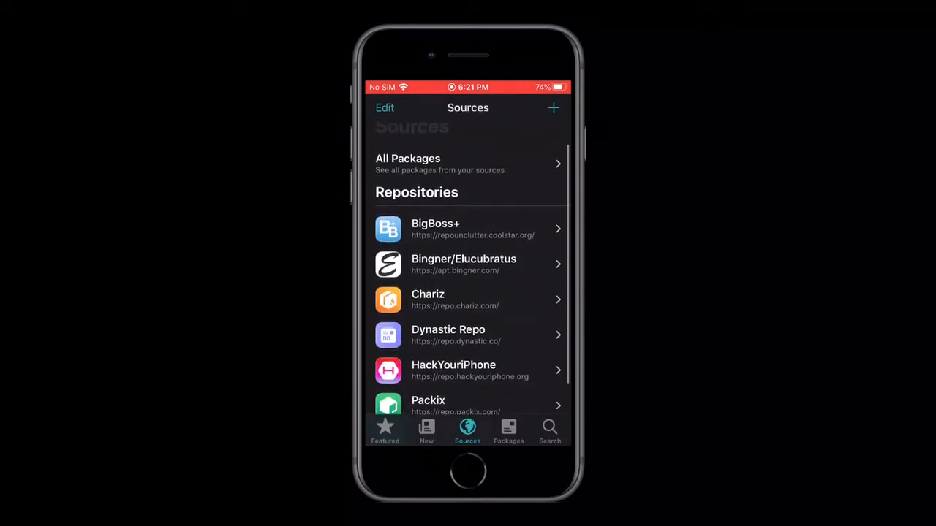
left_click(467, 164)
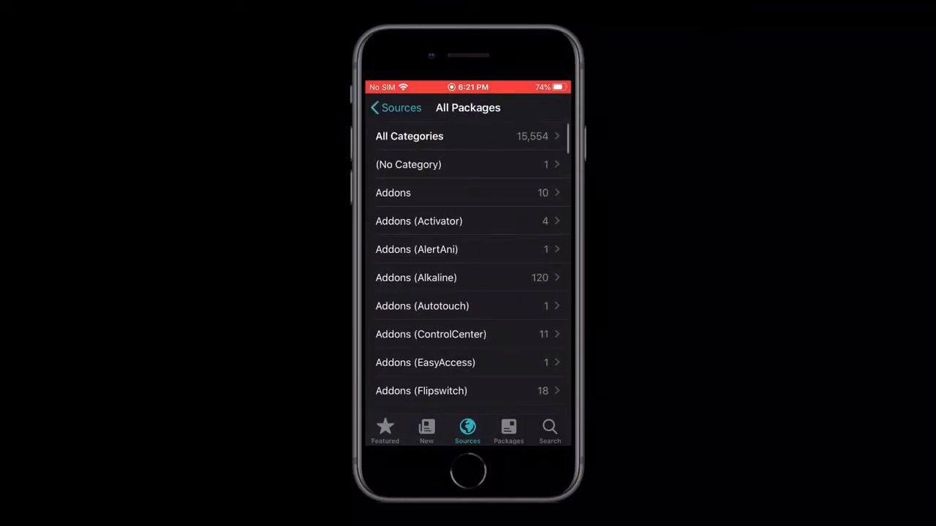
left_click(395, 108)
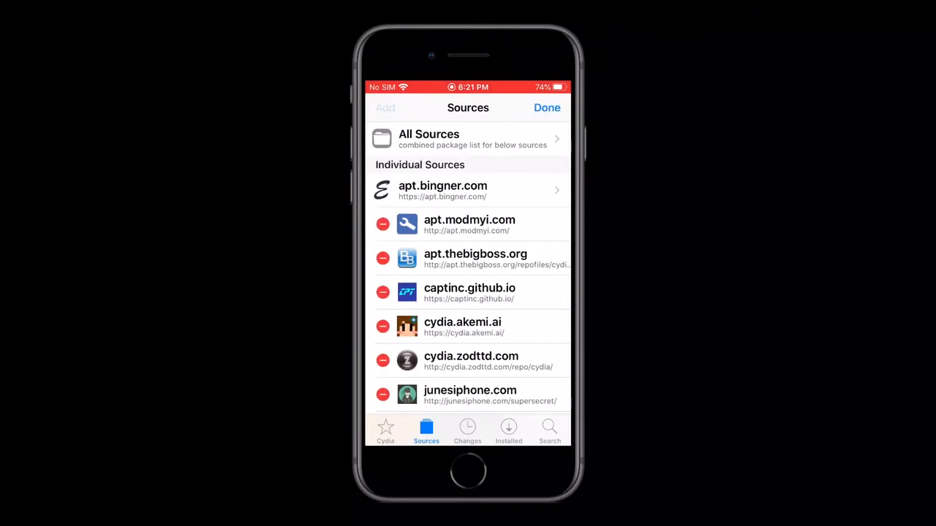
left_click(547, 109)
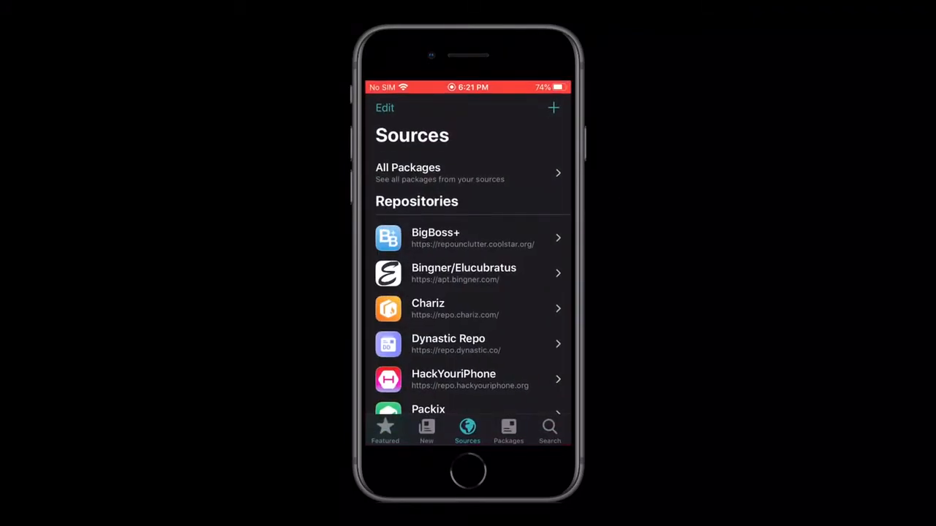
Bring up Sileo's Add Source prompt, cancel it, and return to the Jailbreak folder.
left_click(552, 109)
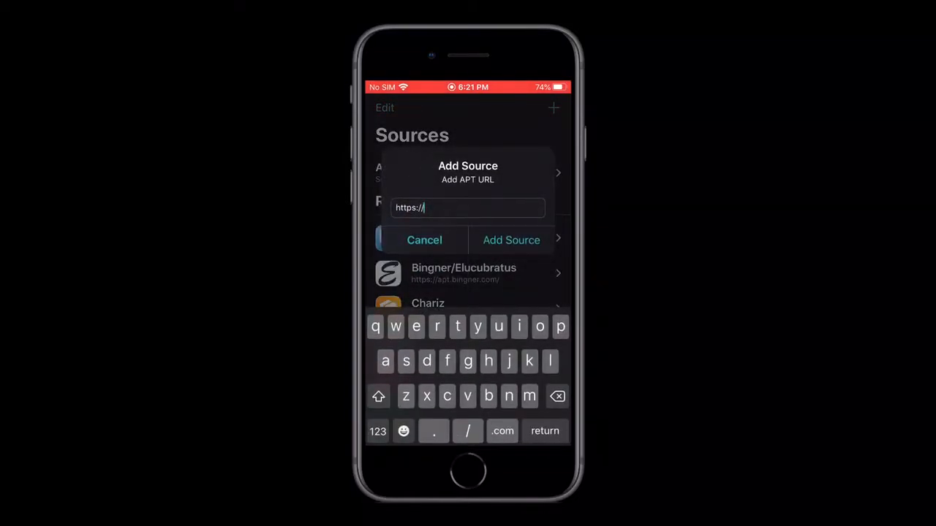
left_click(424, 240)
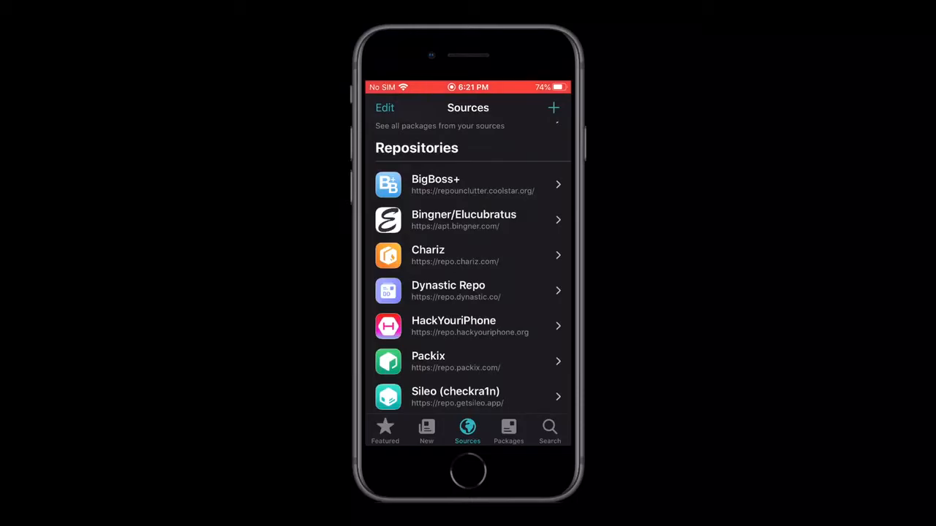
left_click(509, 431)
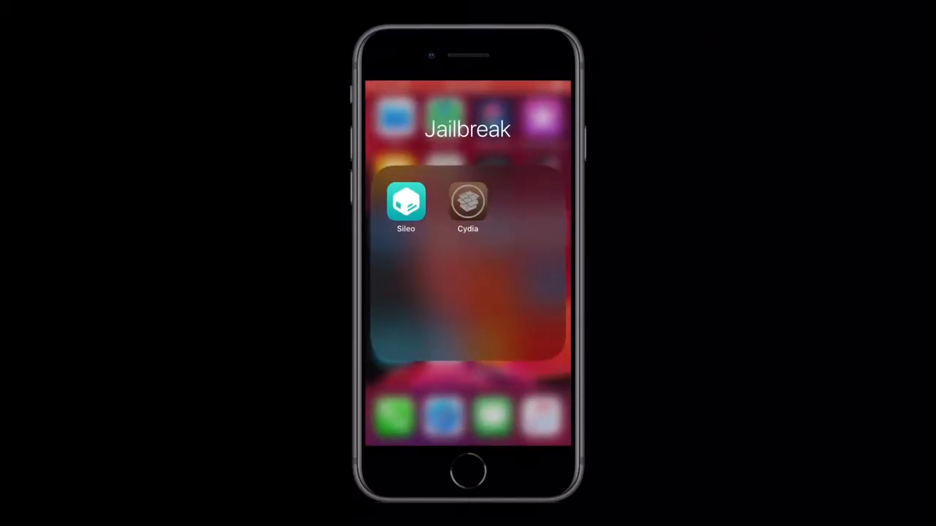
Browse Sileo's Installed packages list and start an Export of it to the clipboard.
left_click(468, 202)
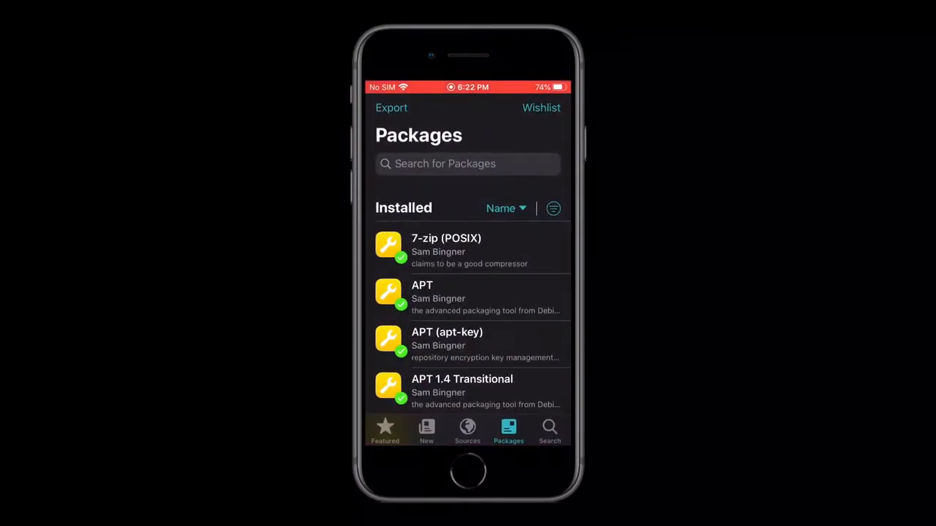
scroll("down", 3)
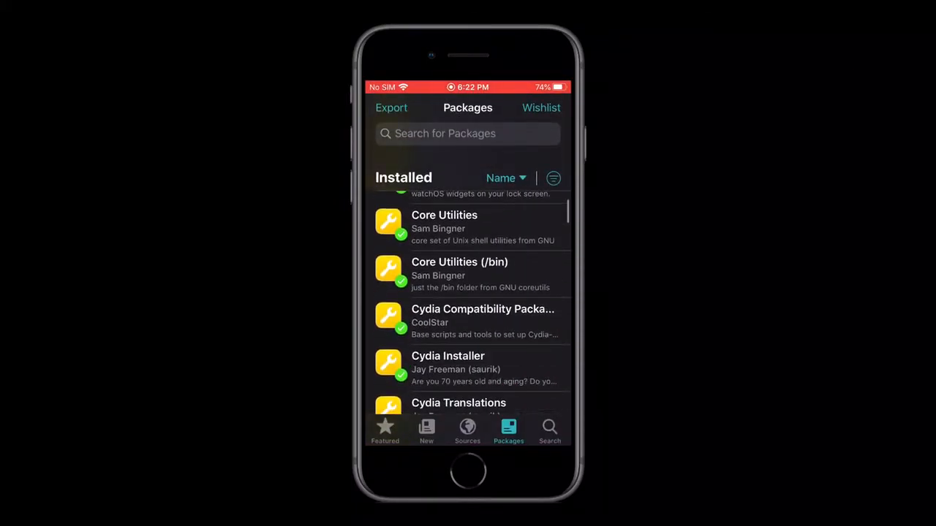
scroll("down", 3)
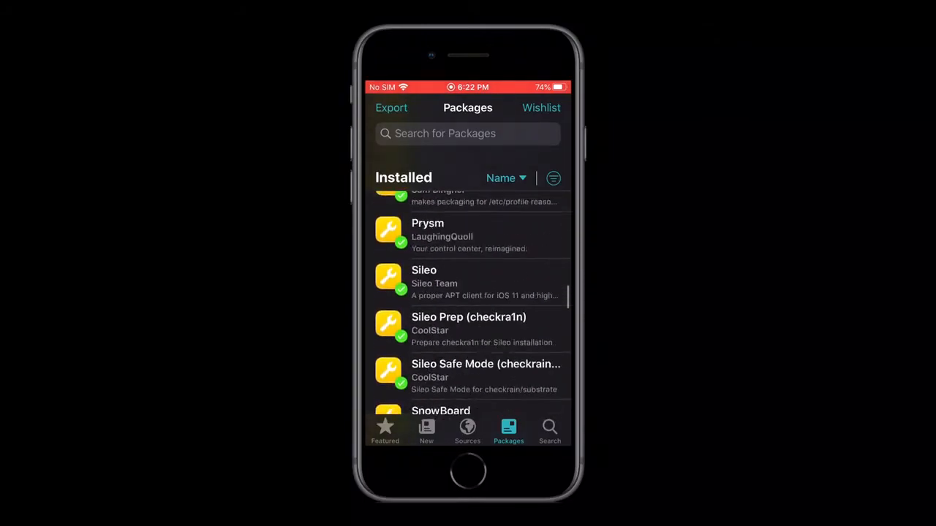
scroll("down", 3)
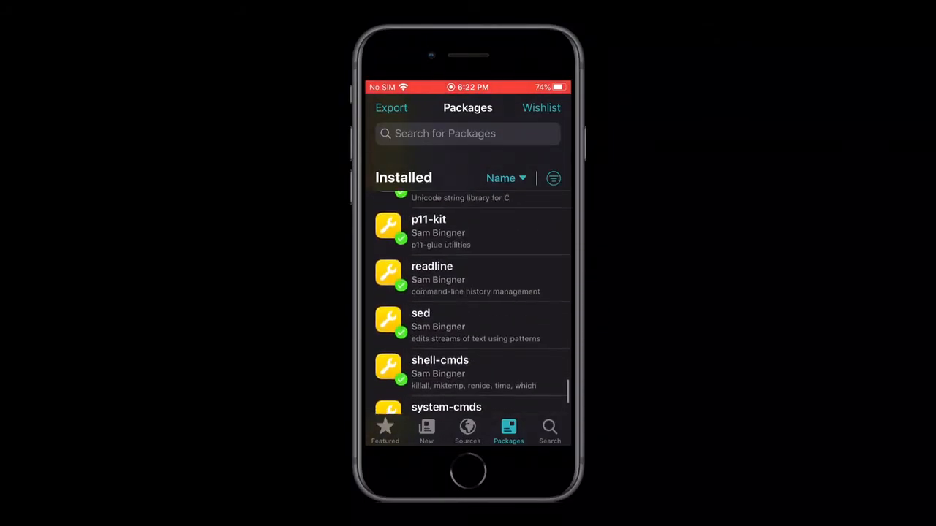
scroll("up", 3)
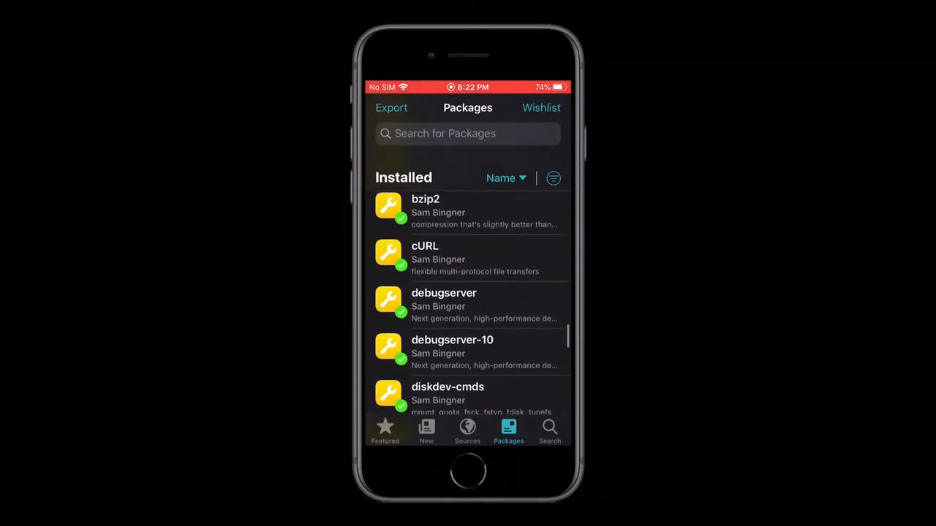
scroll("down", 3)
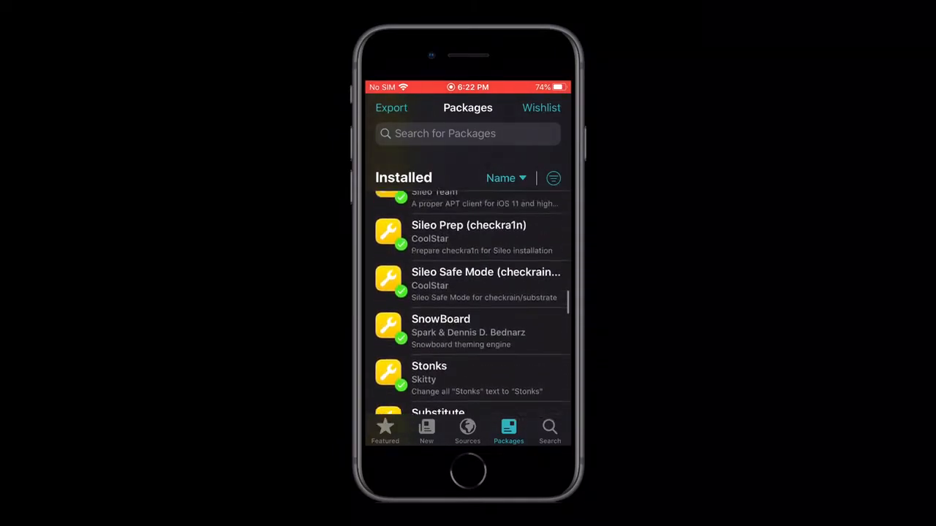
scroll("up", 3)
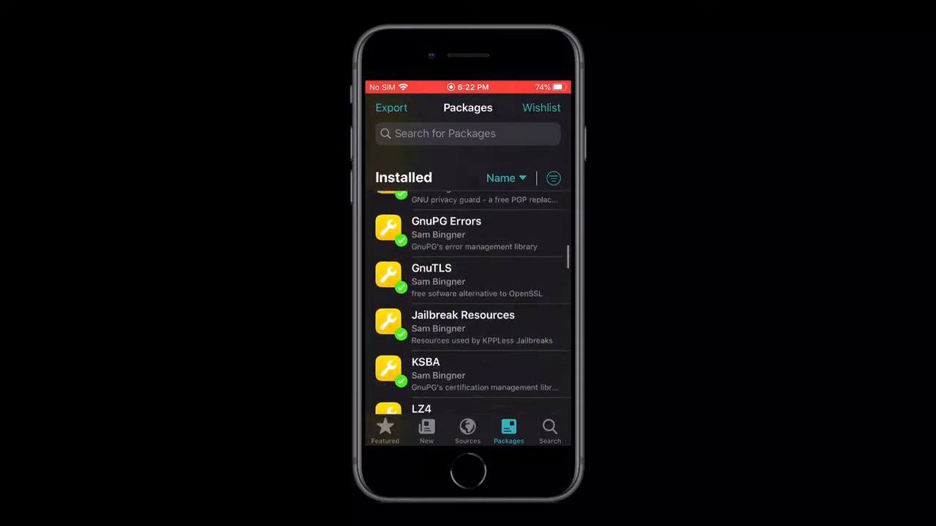
scroll("down", 3)
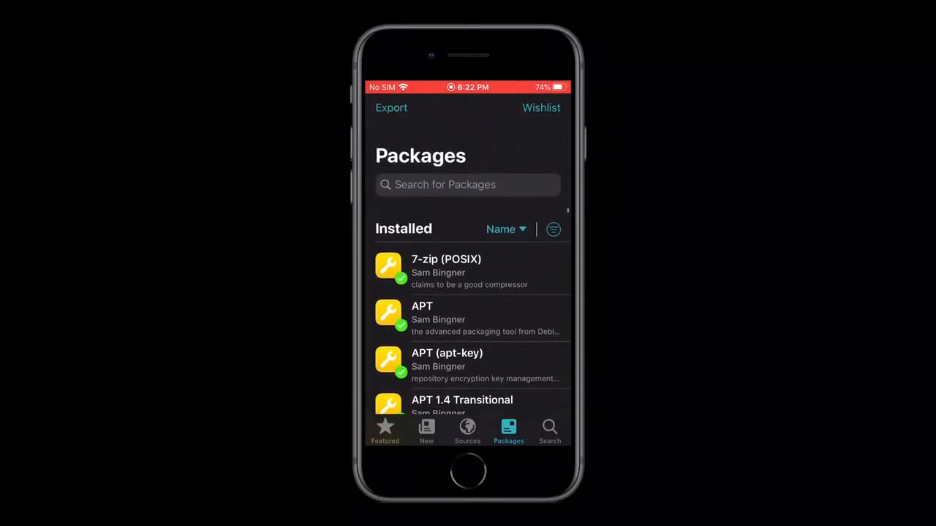
left_click(391, 108)
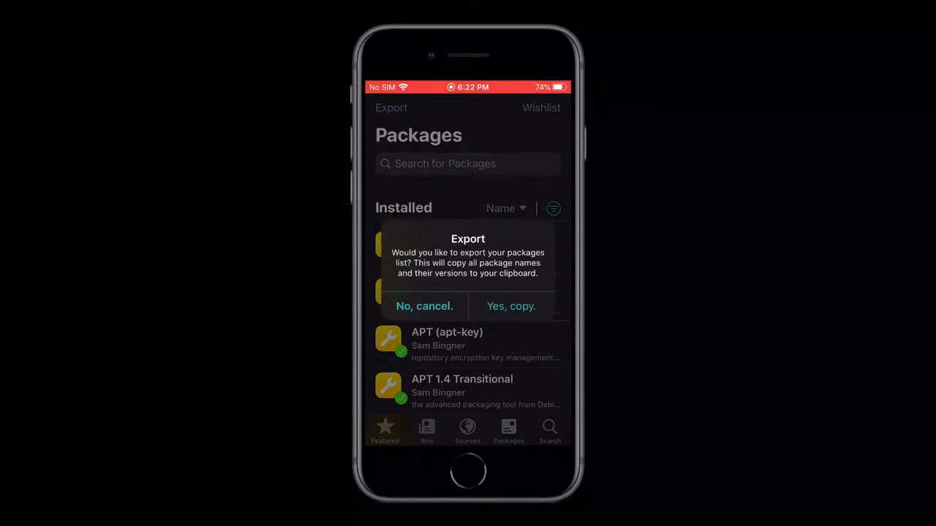
Decline the export, check the empty Wishlist, and reveal the User/Power User/Developer filter.
left_click(424, 306)
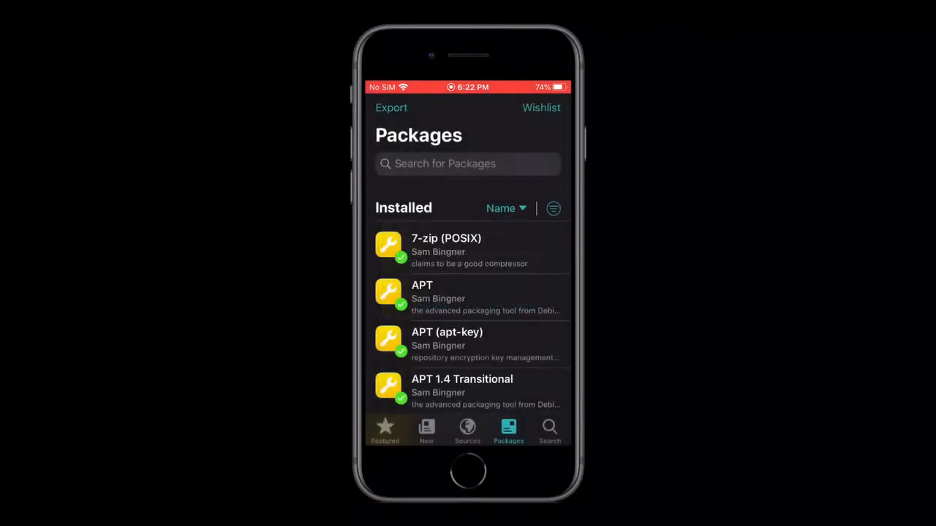
left_click(541, 108)
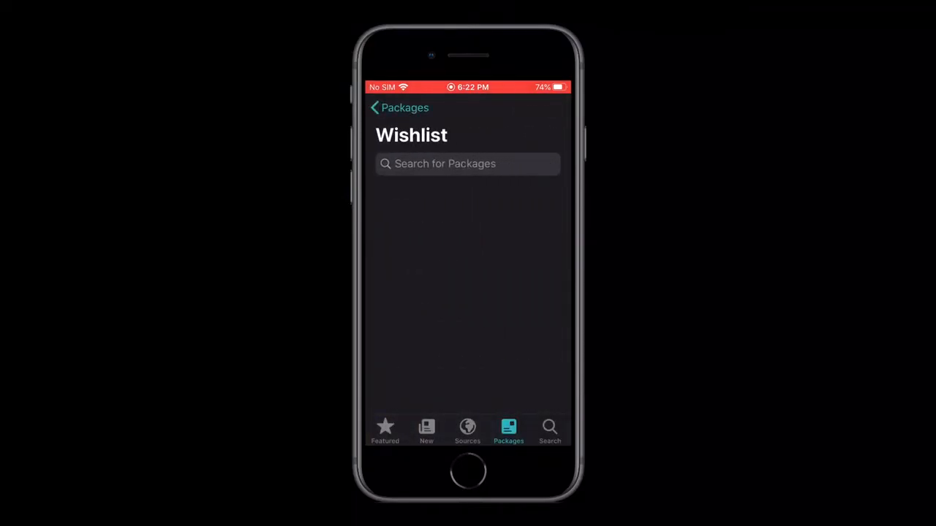
left_click(374, 108)
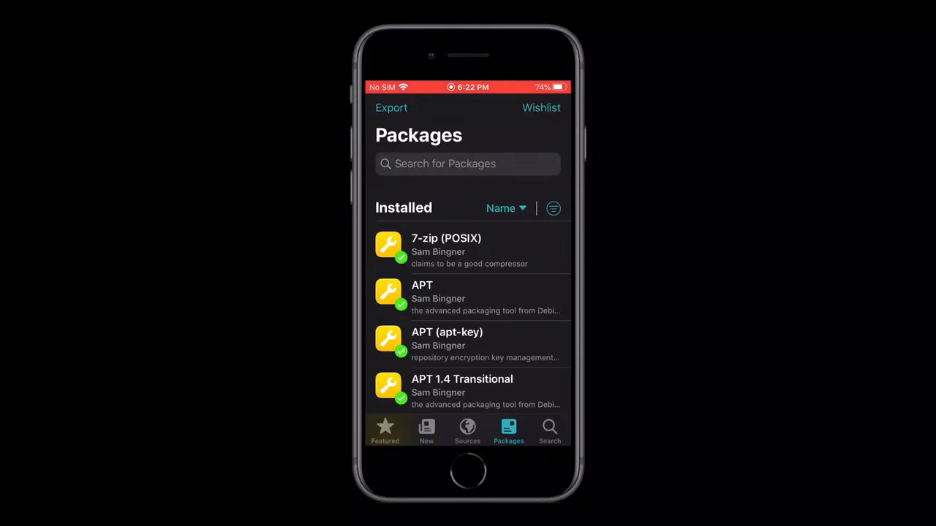
left_click(553, 208)
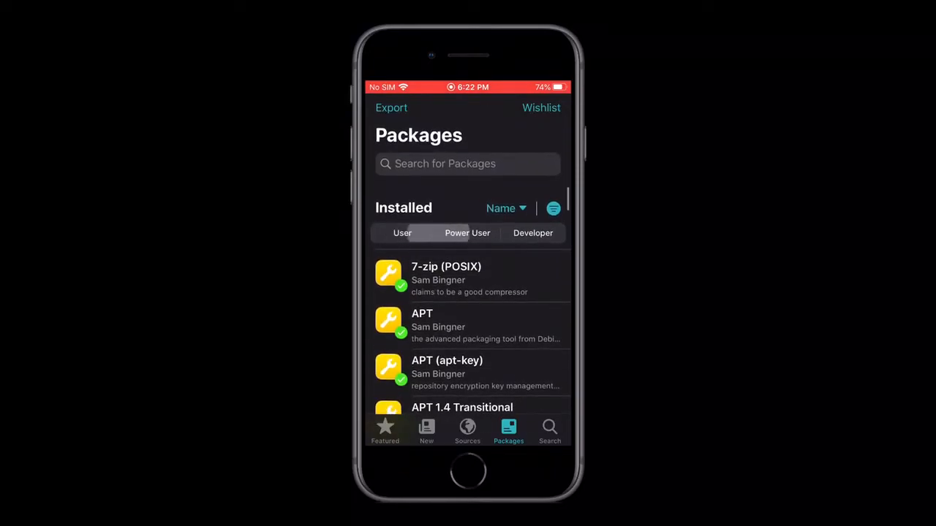
Filter the Installed list to Developer then User level, and move to the Search page.
left_click(532, 232)
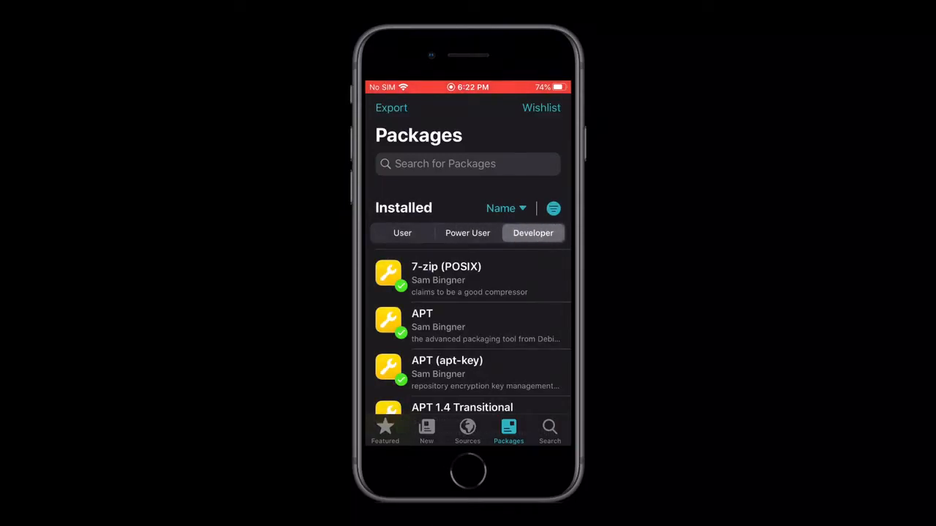
left_click(402, 234)
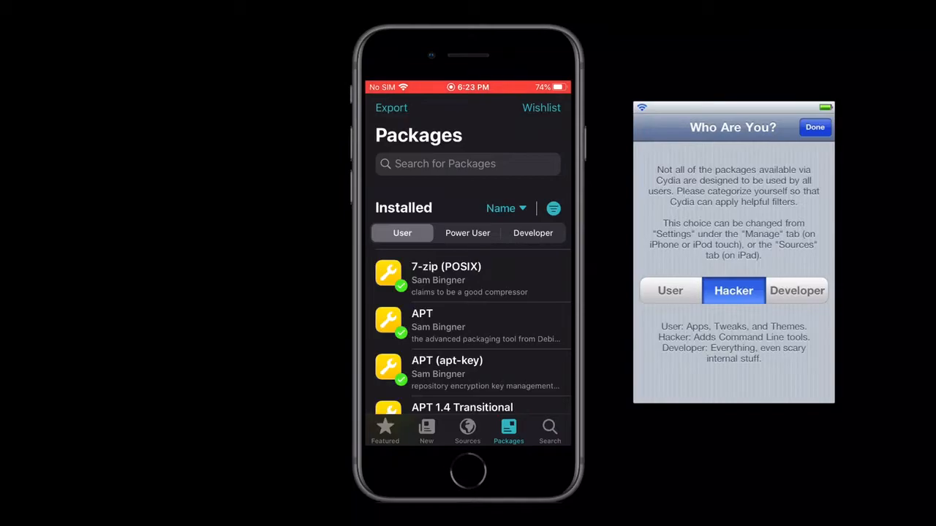
left_click(815, 126)
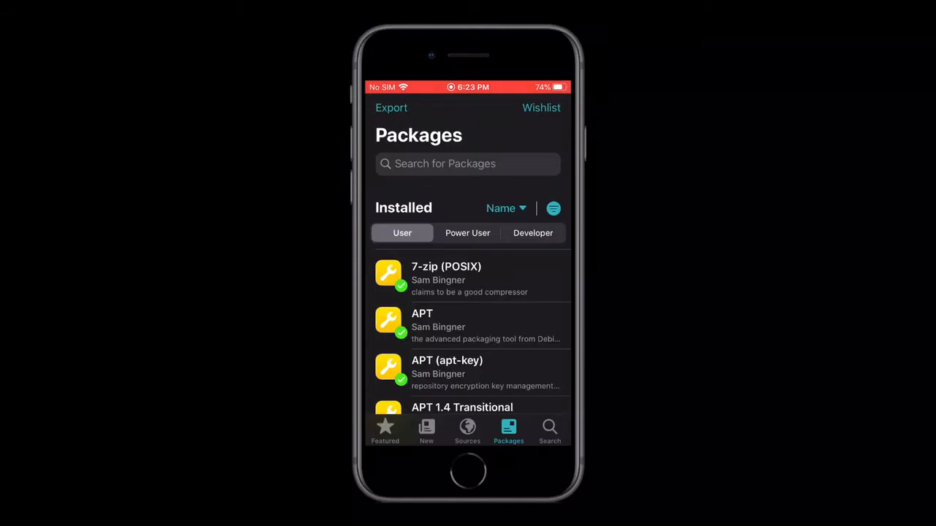
left_click(549, 430)
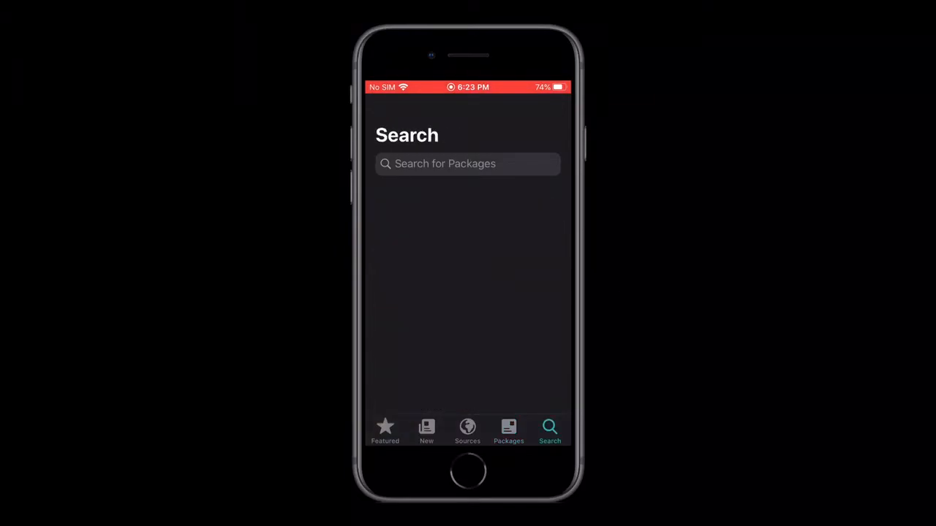
Leave Sileo for the Jailbreak folder and reopen it on the empty Search page.
left_click(468, 164)
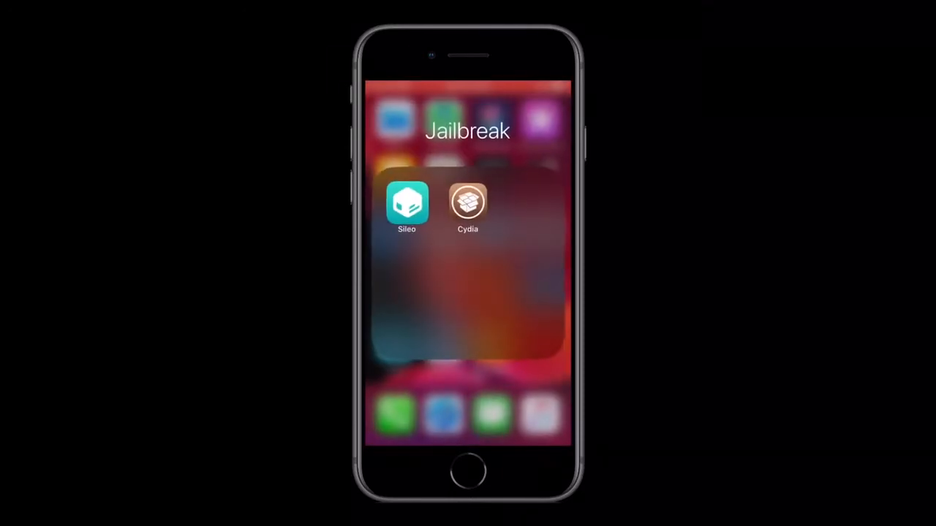
left_click(467, 203)
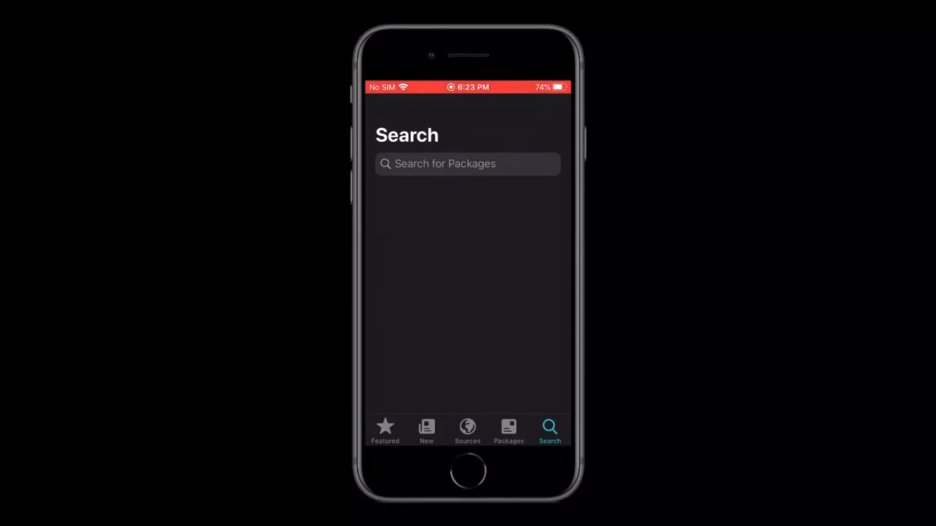
left_click(468, 164)
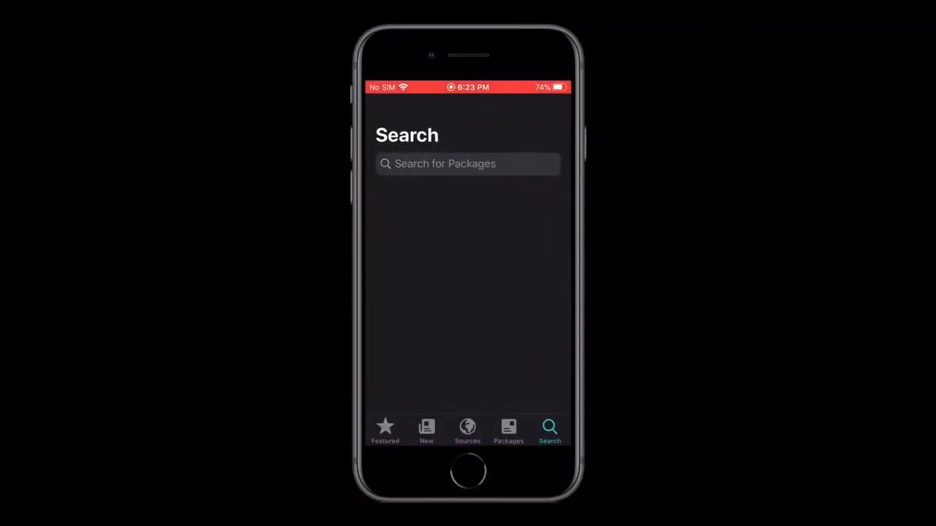
Send Sileo home again and launch Cydia from the Jailbreak folder onto its Sources page.
left_click(386, 430)
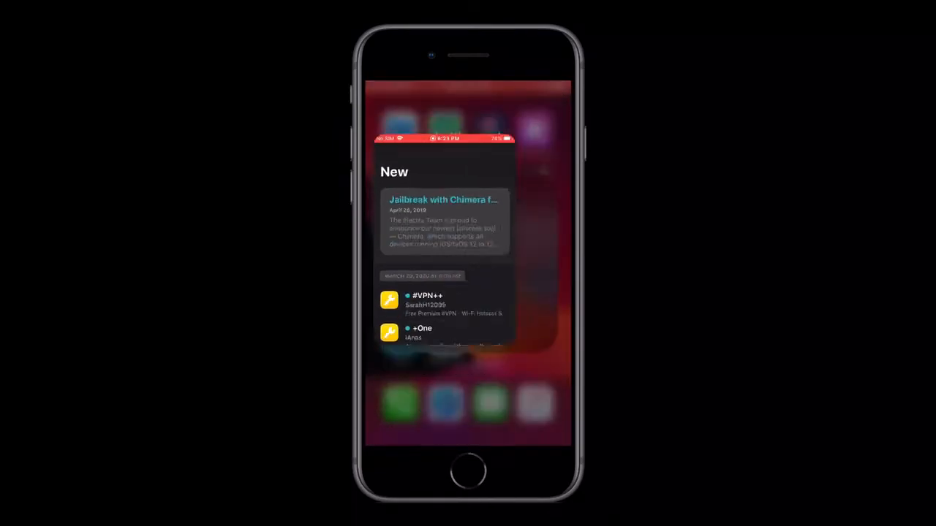
left_click(550, 431)
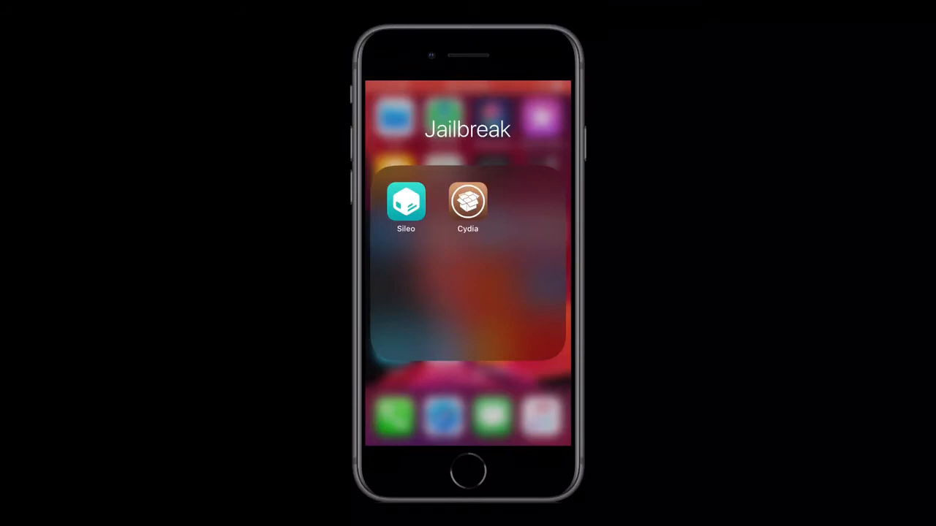
left_click(468, 202)
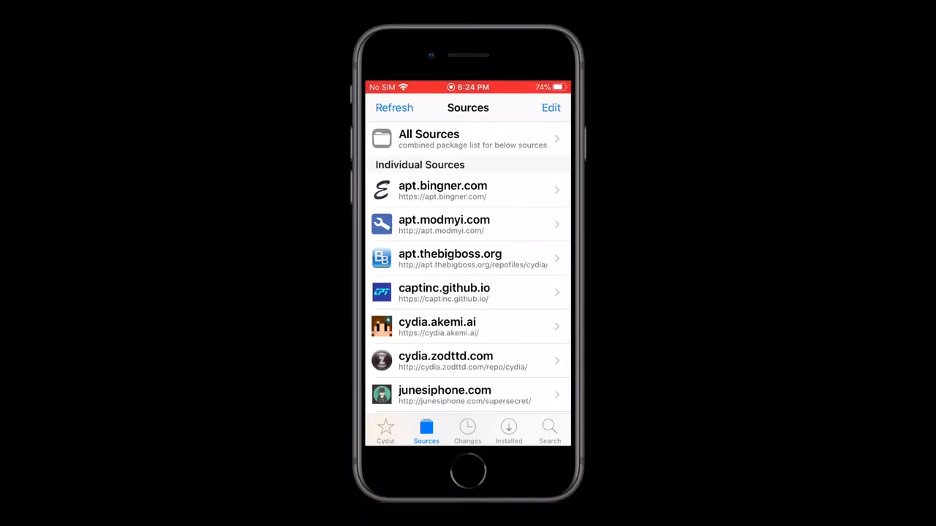
Scroll through Cydia's Sources list and switch to its Changes page.
scroll("down", 3)
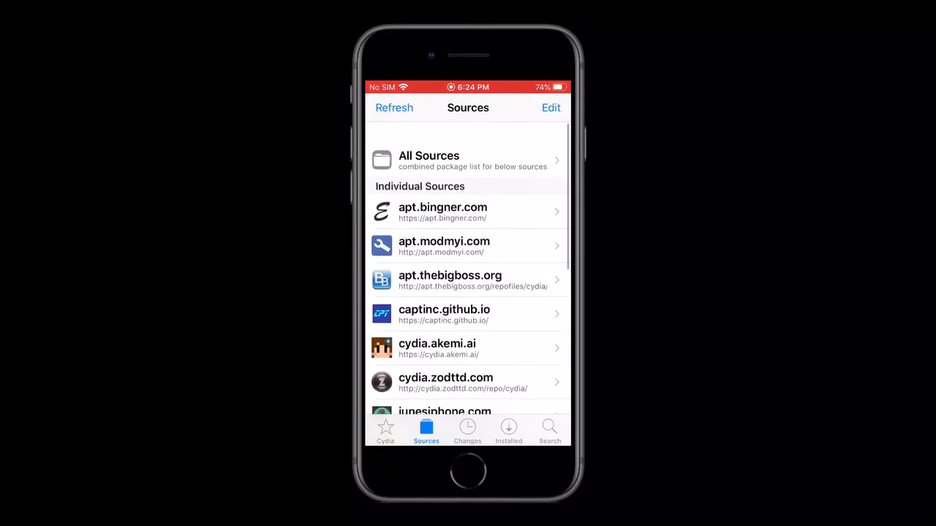
scroll("down", 3)
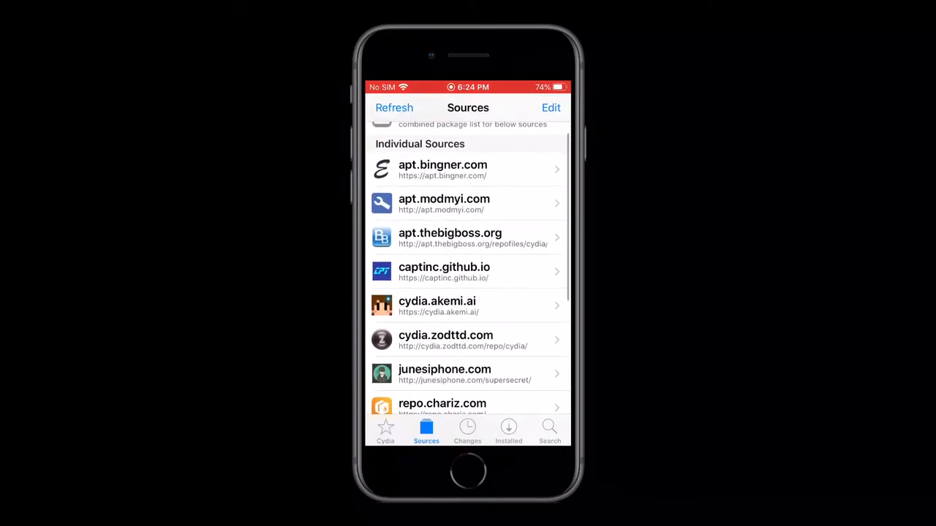
scroll("down", 3)
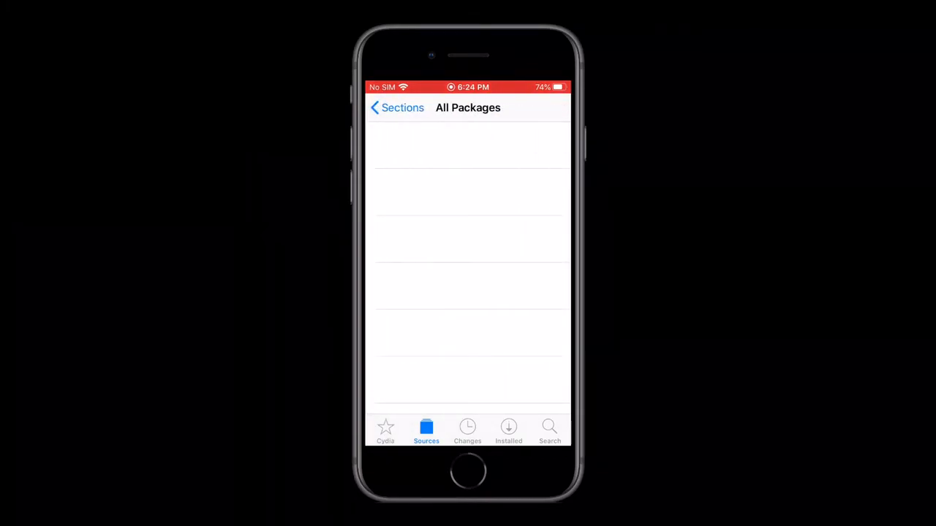
left_click(468, 430)
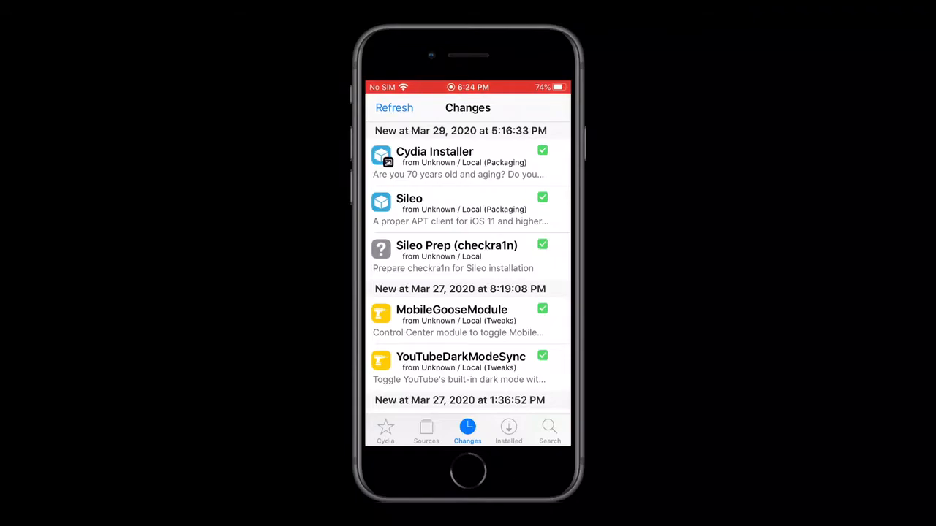
View the Sileo Prep (checkra1n) package details, then exit Cydia to the Home Screen.
left_click(456, 255)
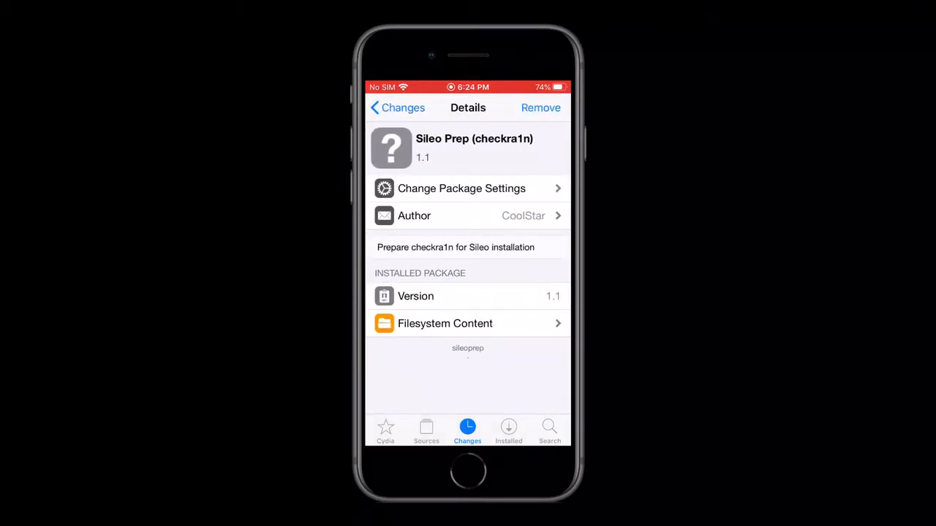
left_click(398, 108)
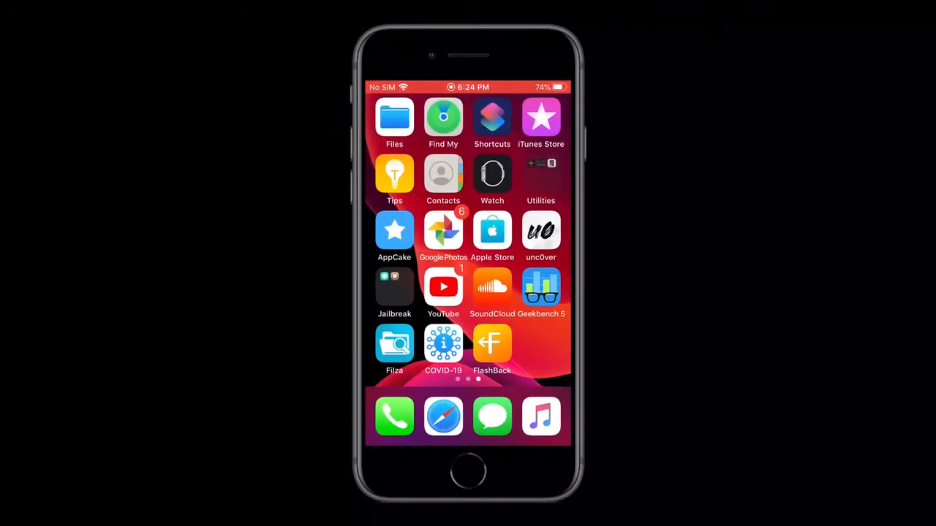
Reopen Sileo and list all-category packages of the Sileo (checkra1n) repository, including Cydia Installer and Sileo.
left_click(395, 285)
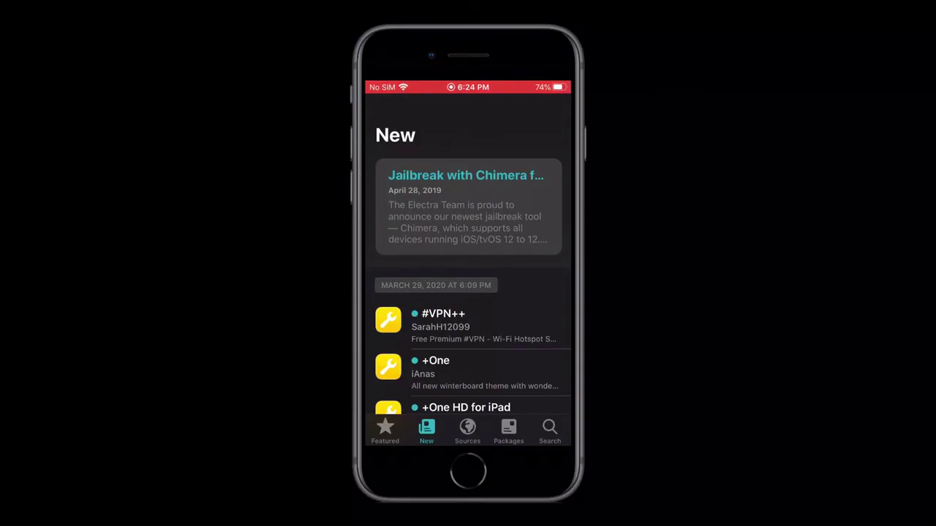
left_click(468, 429)
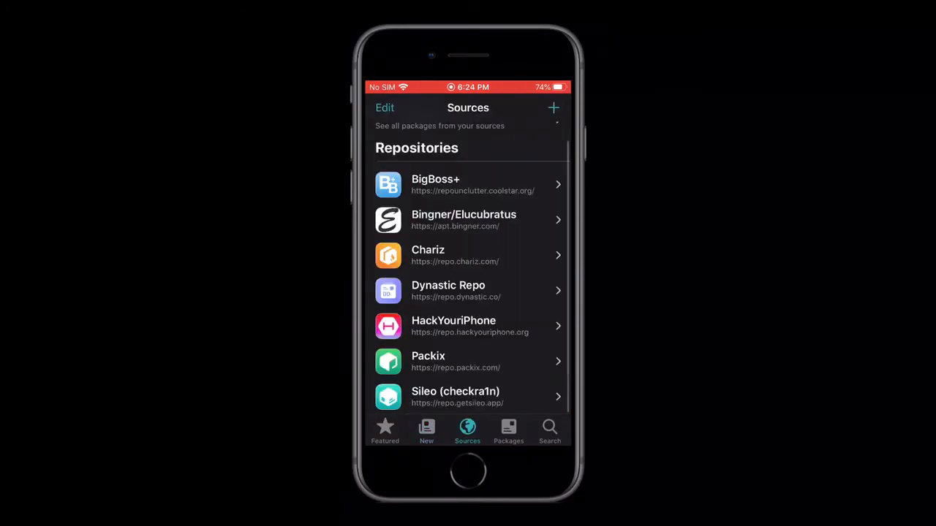
left_click(468, 398)
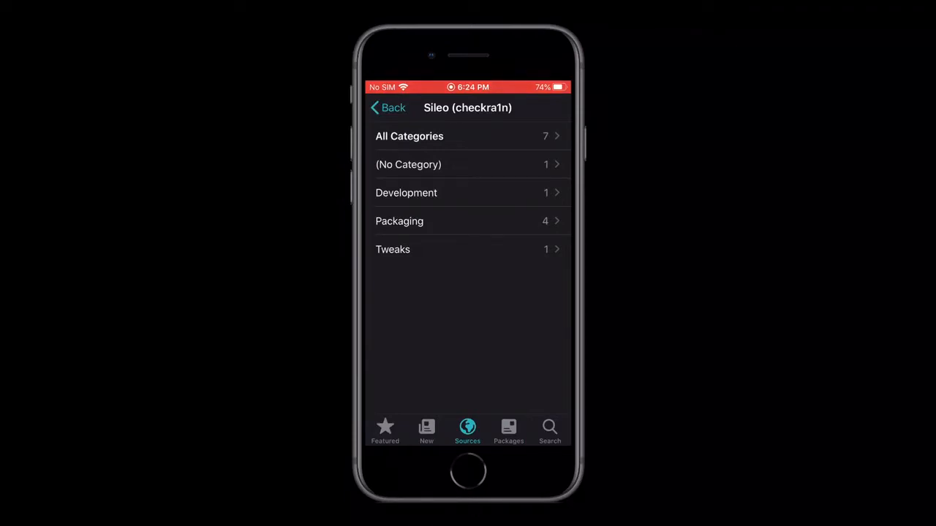
left_click(410, 136)
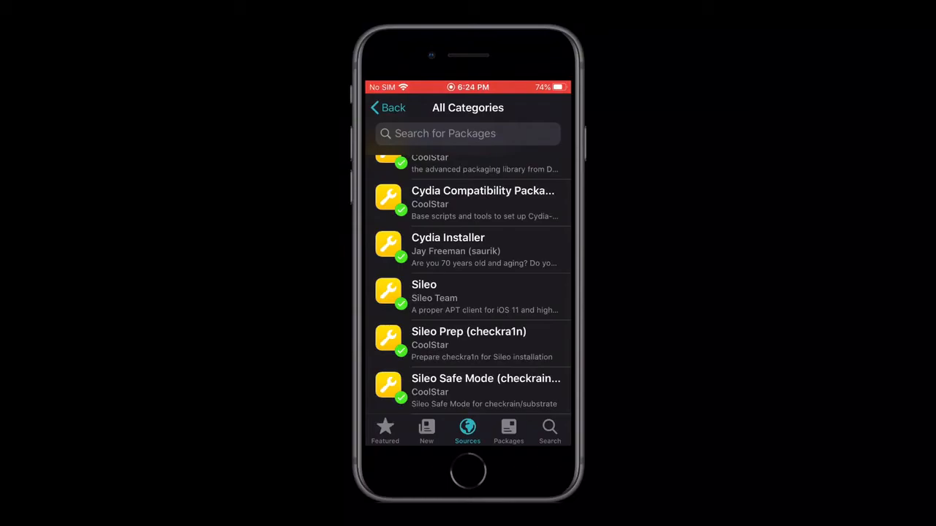
left_click(389, 108)
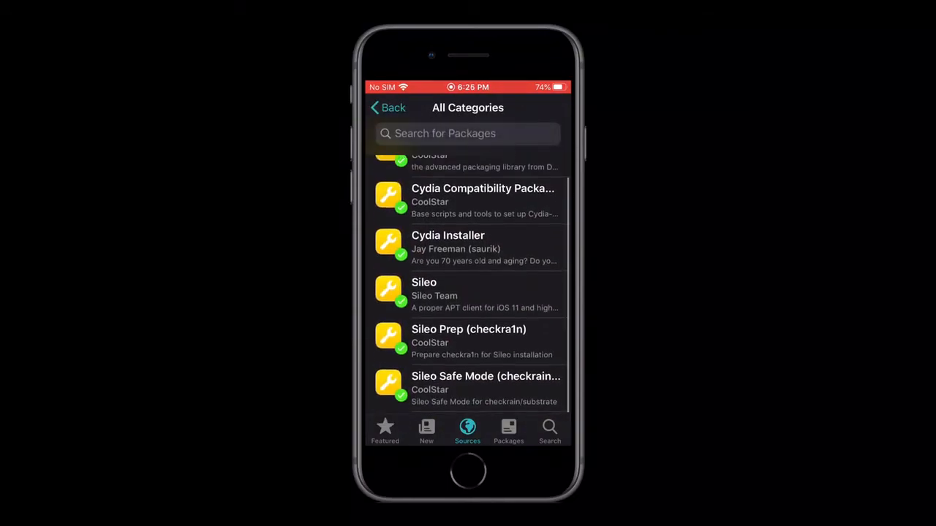
Review the Cydia Installer package page showing installed version 2.1-1, then return to the package list.
left_click(448, 247)
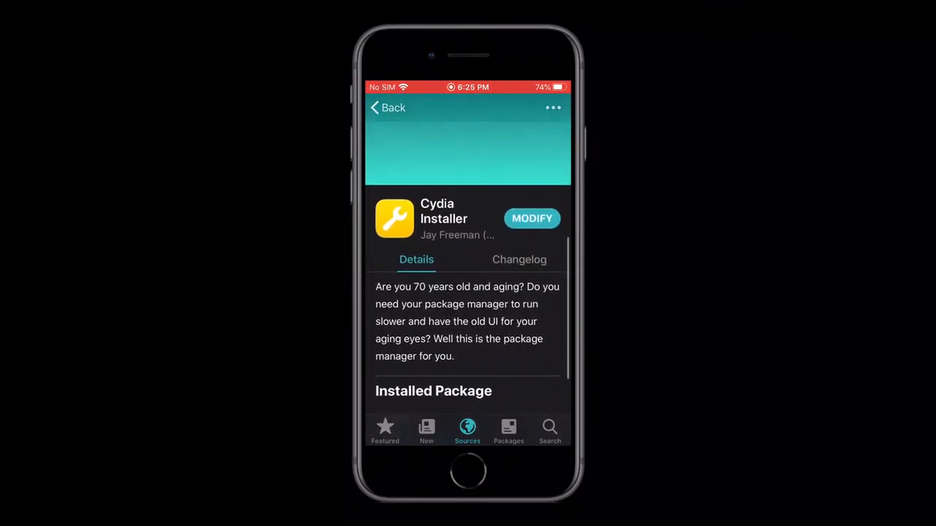
scroll("up", 3)
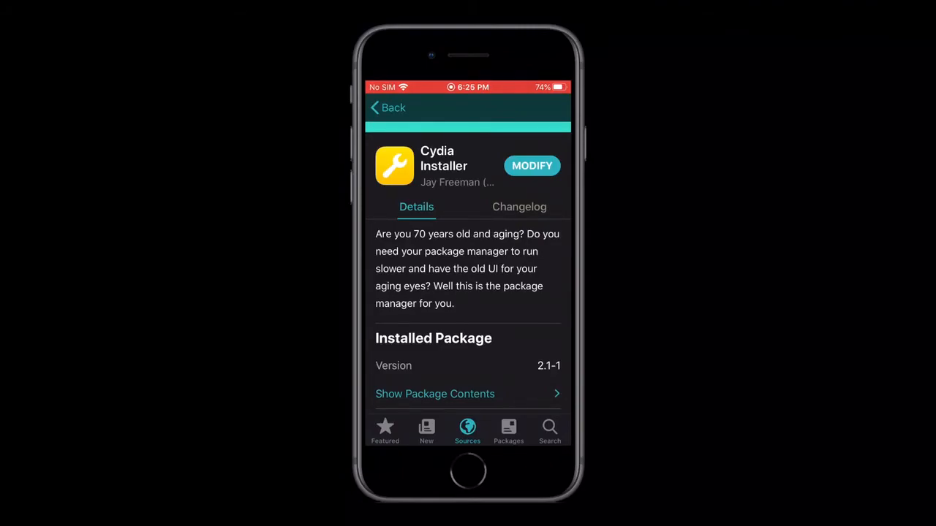
scroll("down", 3)
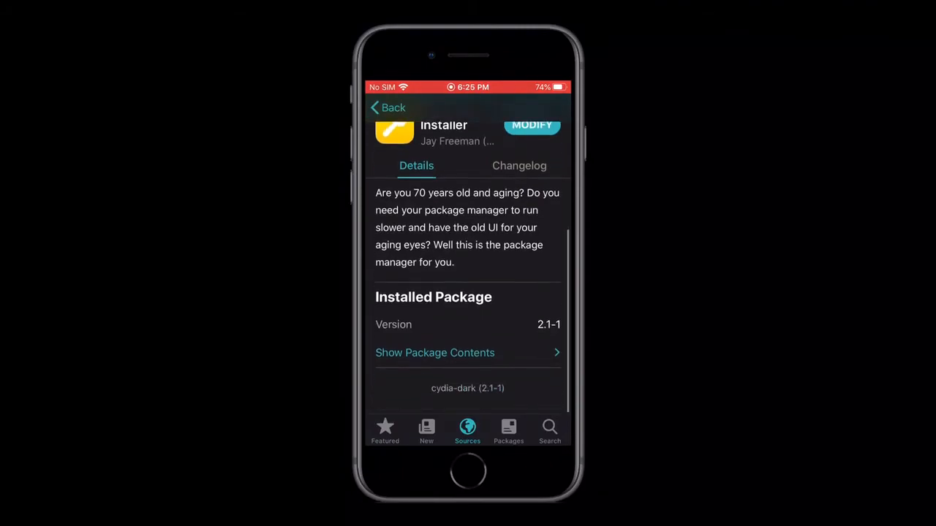
left_click(387, 109)
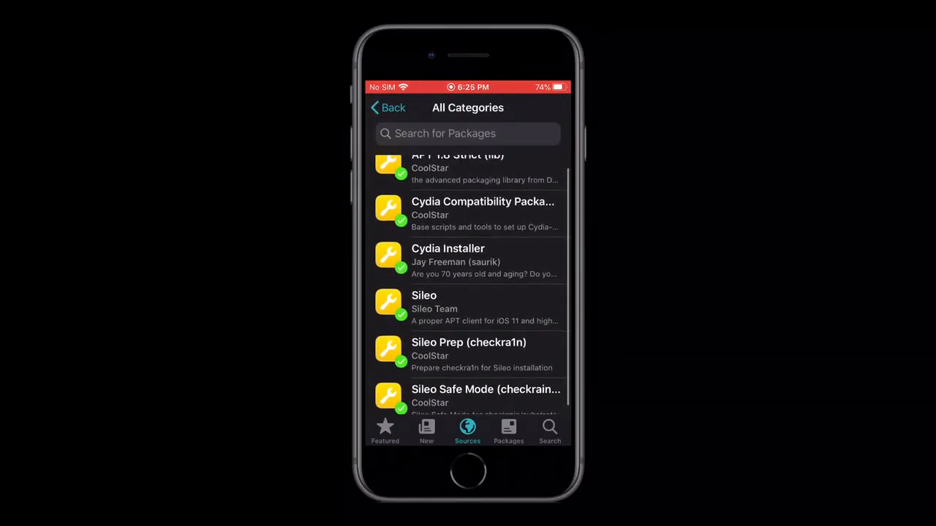
Back out to Sources, view the Installed packages tab, then leave Sileo for the Jailbreak folder.
left_click(387, 108)
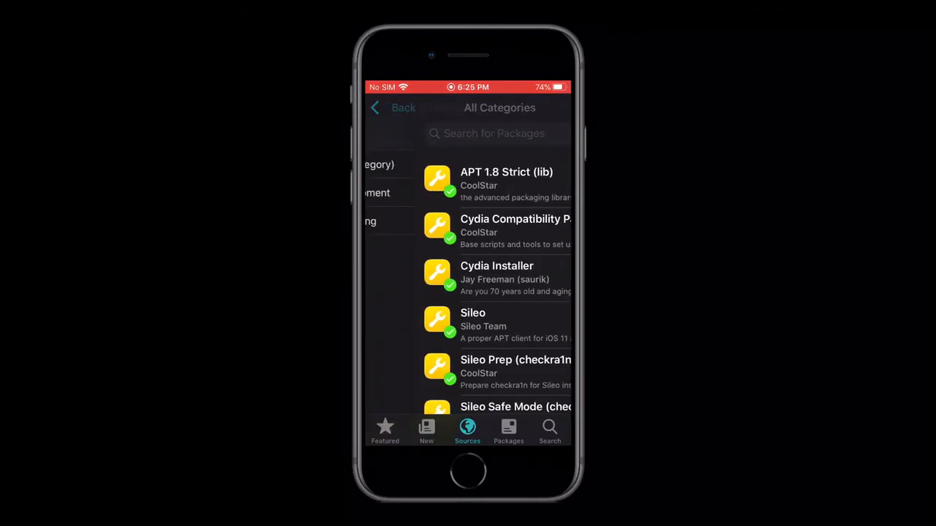
left_click(392, 108)
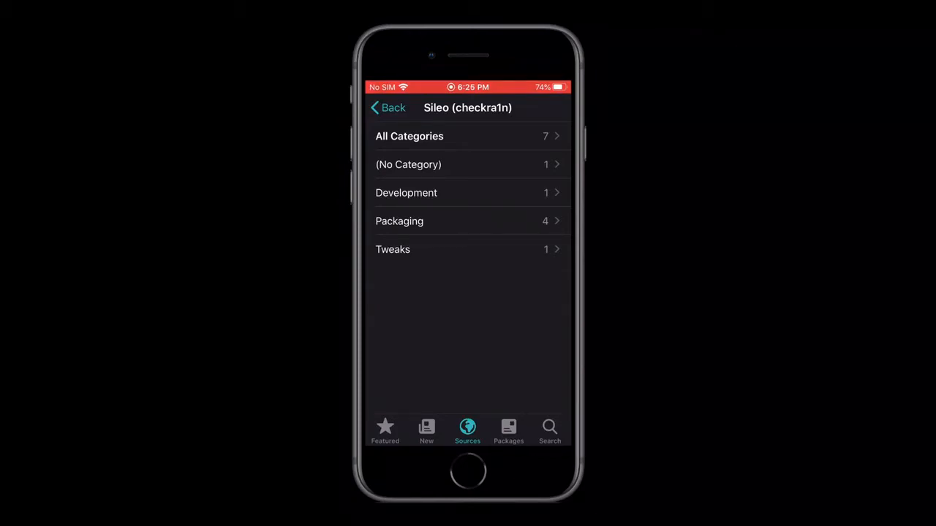
left_click(387, 108)
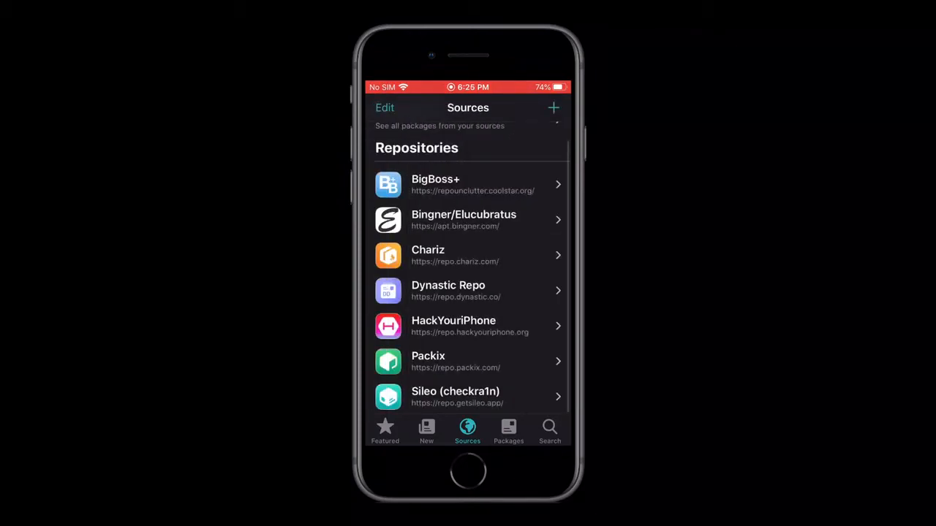
scroll("up", 3)
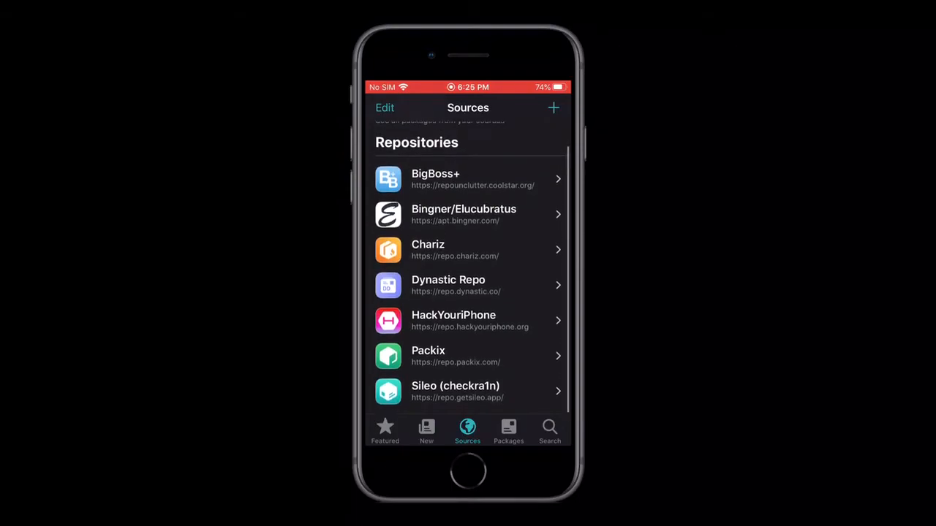
left_click(509, 431)
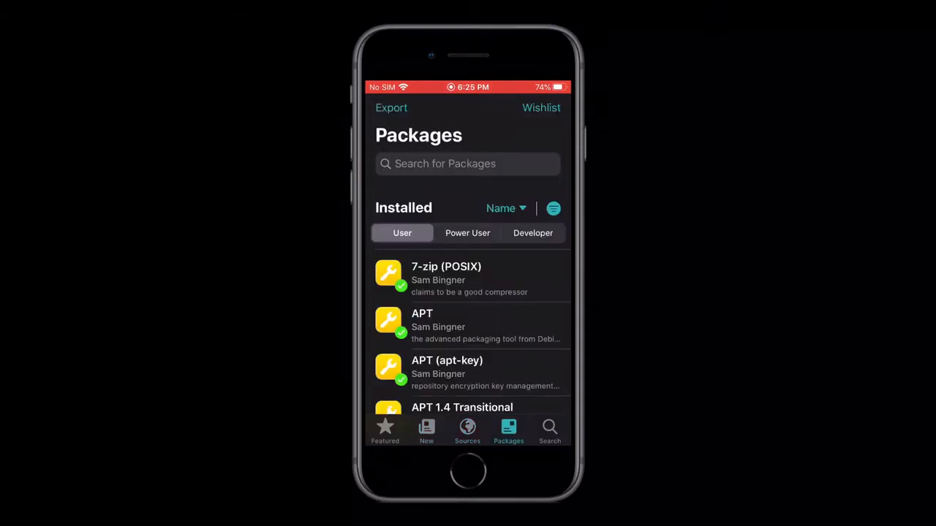
left_click(467, 430)
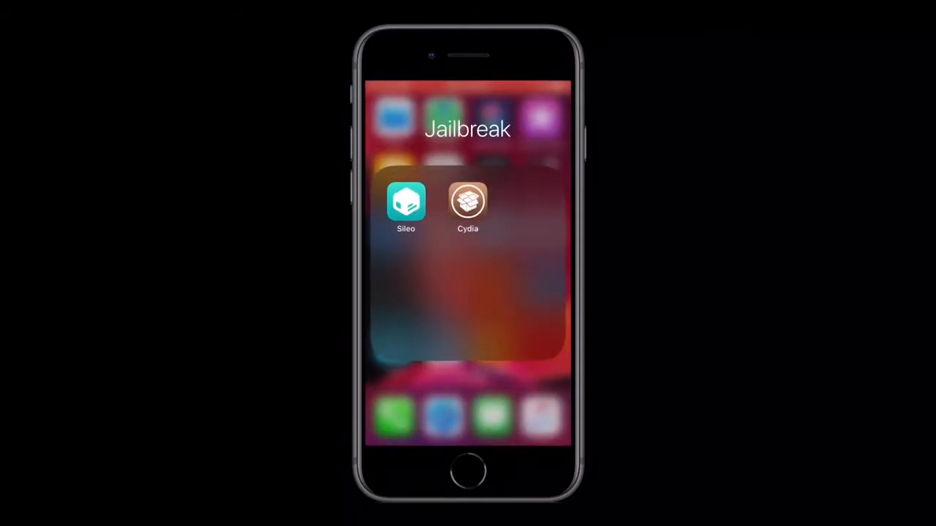
left_click(467, 329)
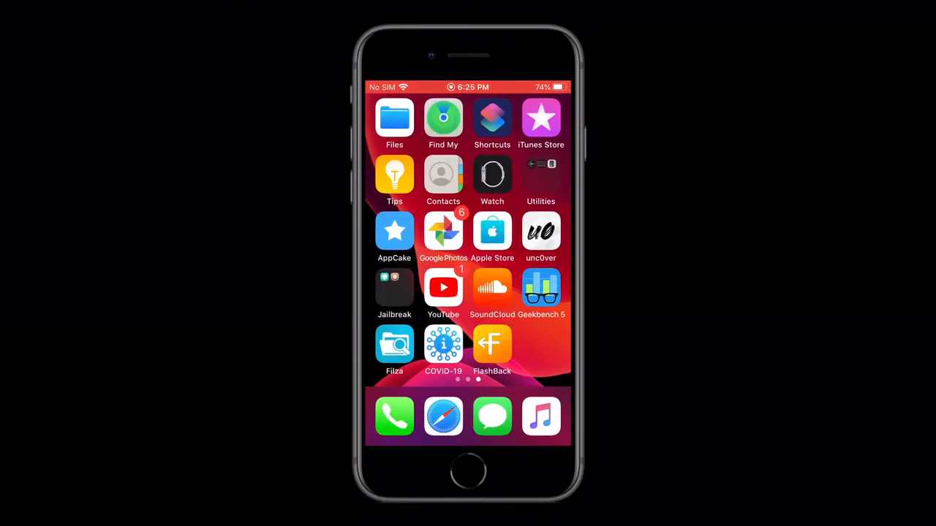
left_click(541, 231)
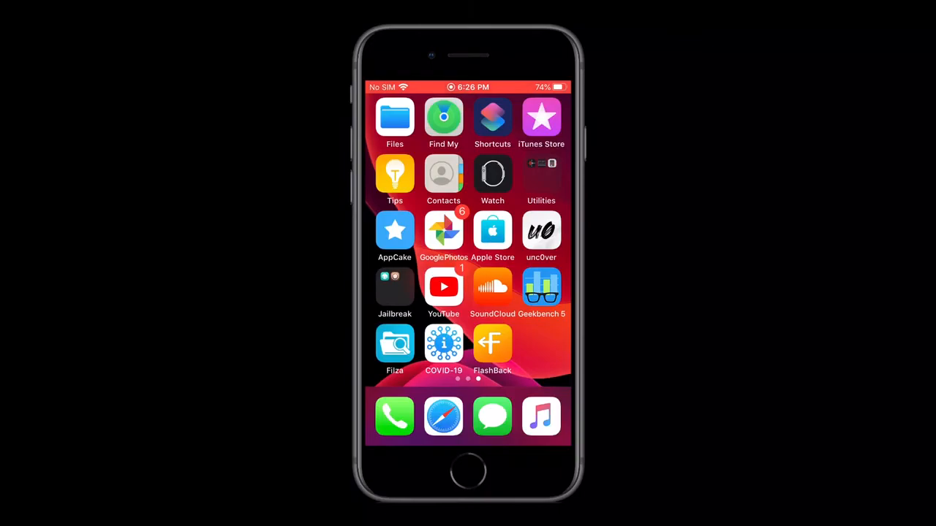
left_click(541, 231)
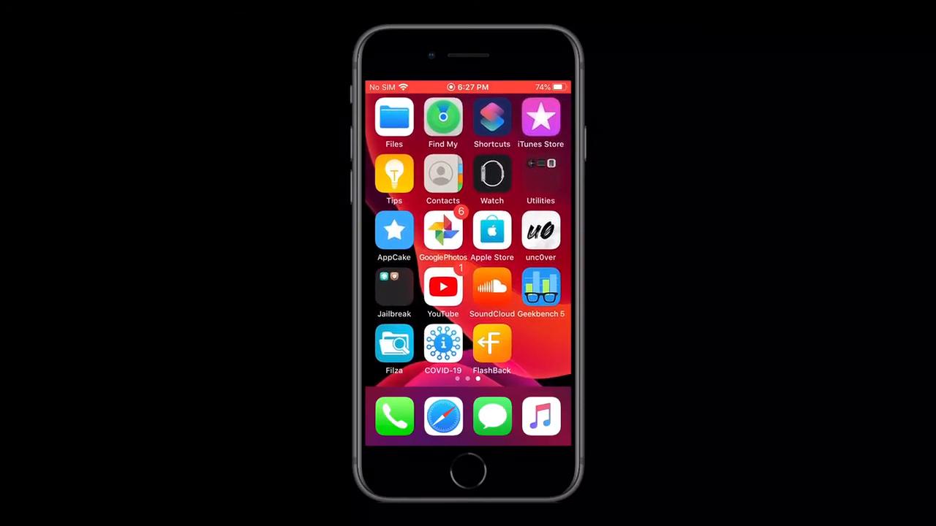
left_click(393, 285)
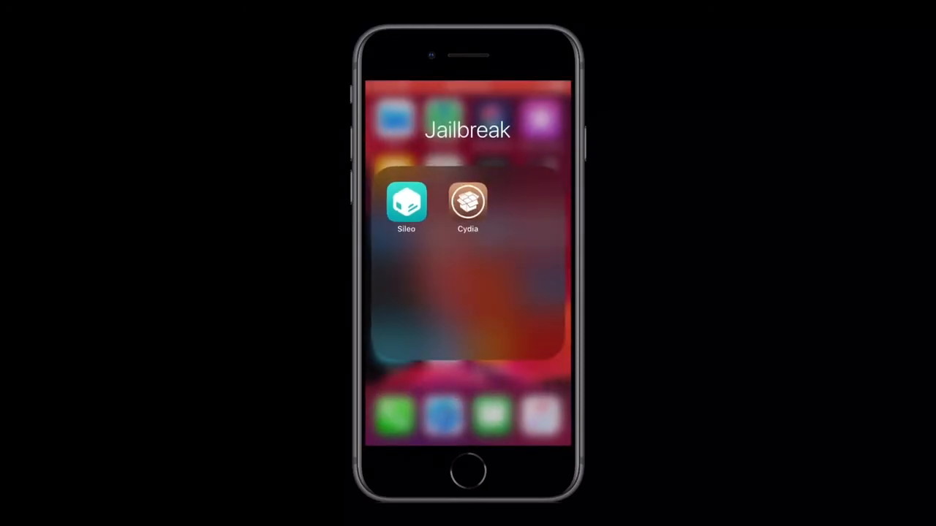
Glimpse Cydia's packages, reopen Sileo and show Featured packages like Ultrasound, Sleeper and Watermelon.
left_click(468, 202)
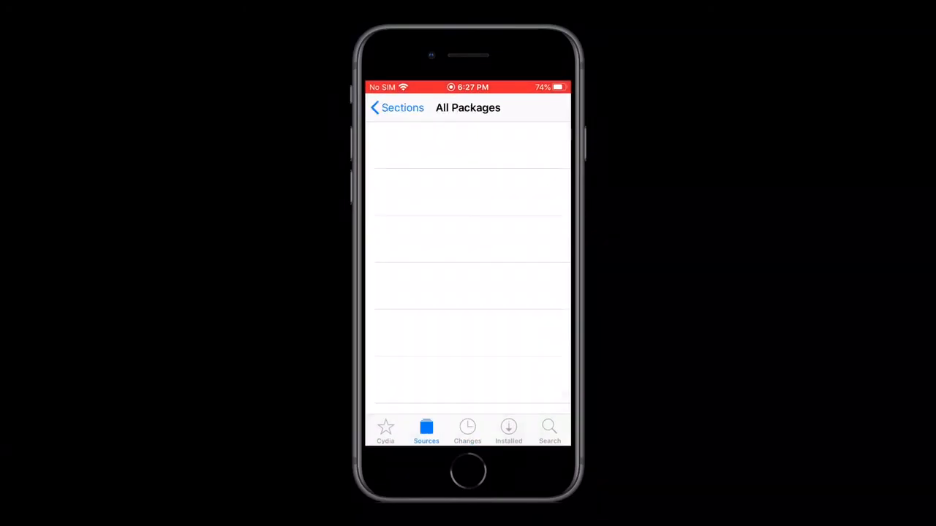
left_click(394, 108)
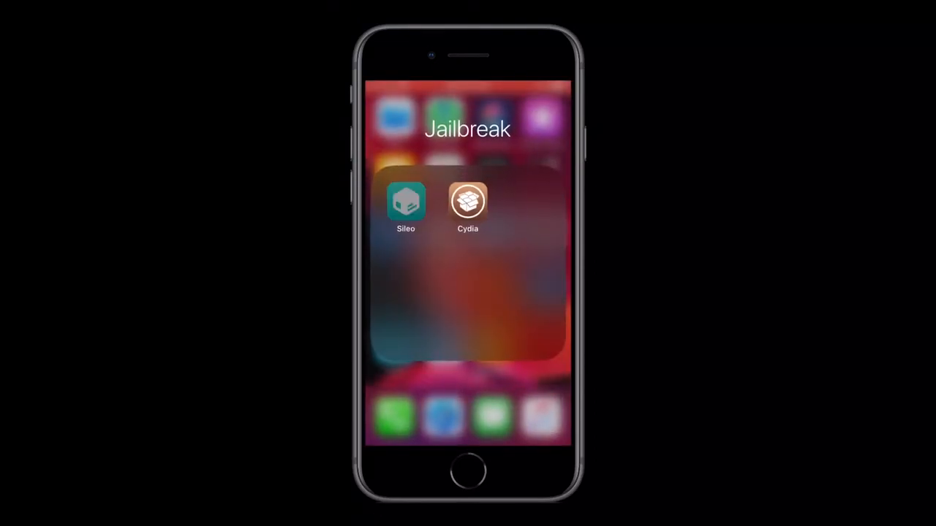
left_click(407, 202)
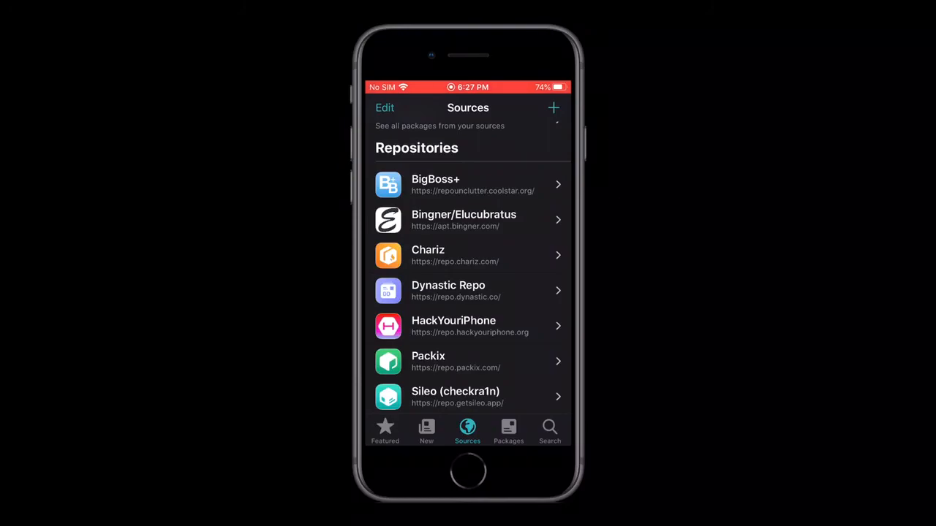
left_click(385, 430)
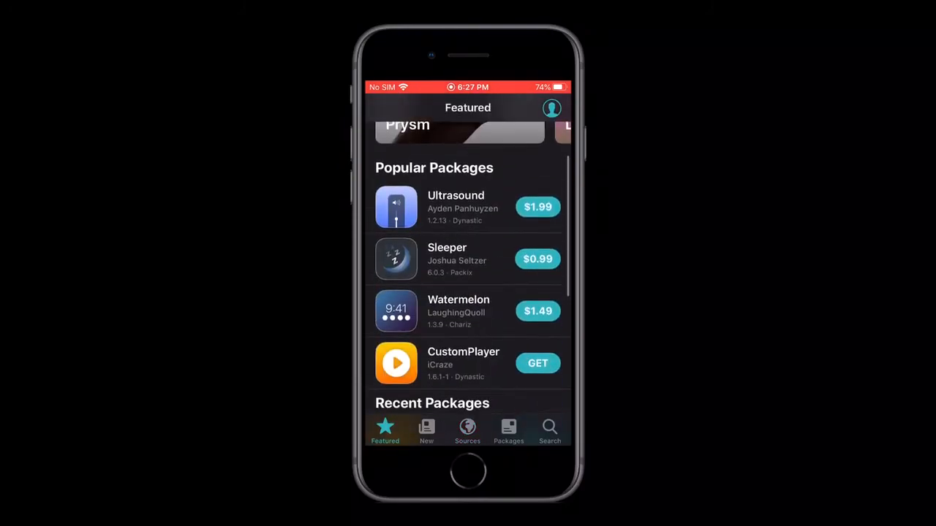